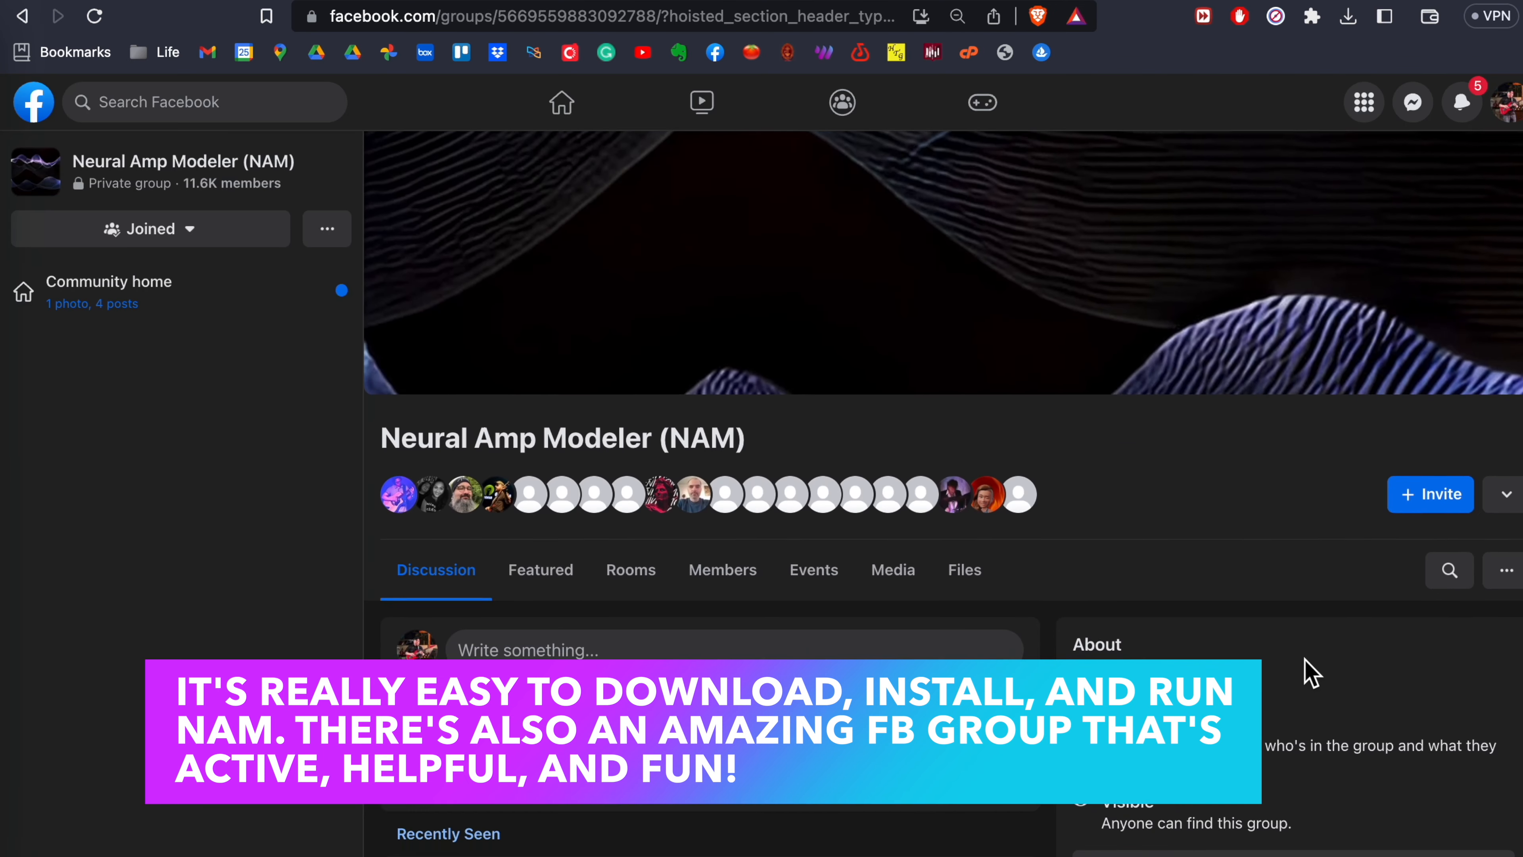
# - Scroll down the Neural Amp Modeler Facebook group page
pyautogui.scroll(-3)
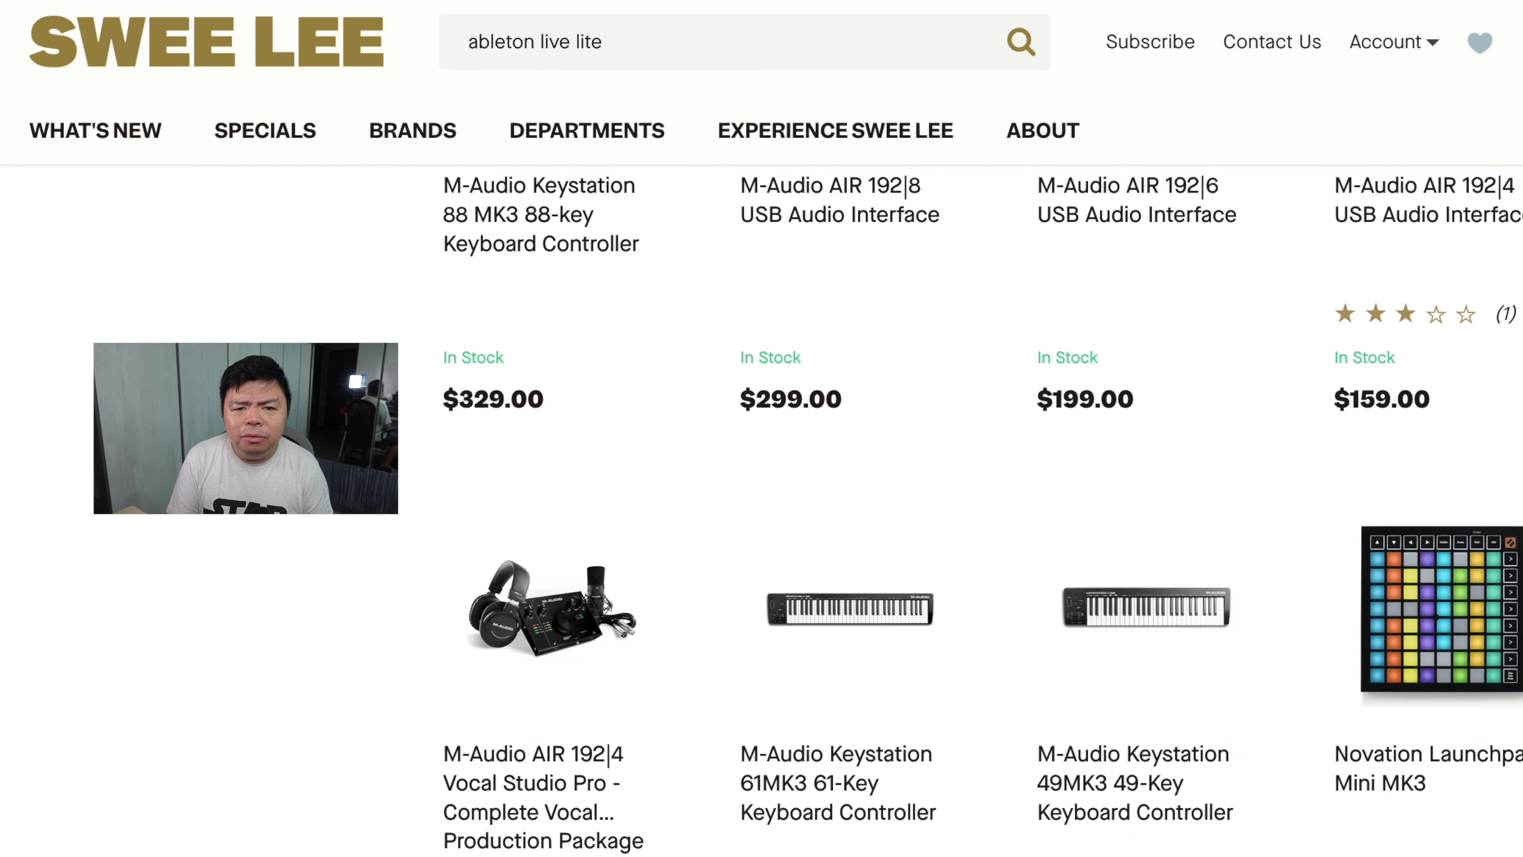
# - Scroll through the Swee Lee ableton live lite product results grid
pyautogui.scroll(-3)
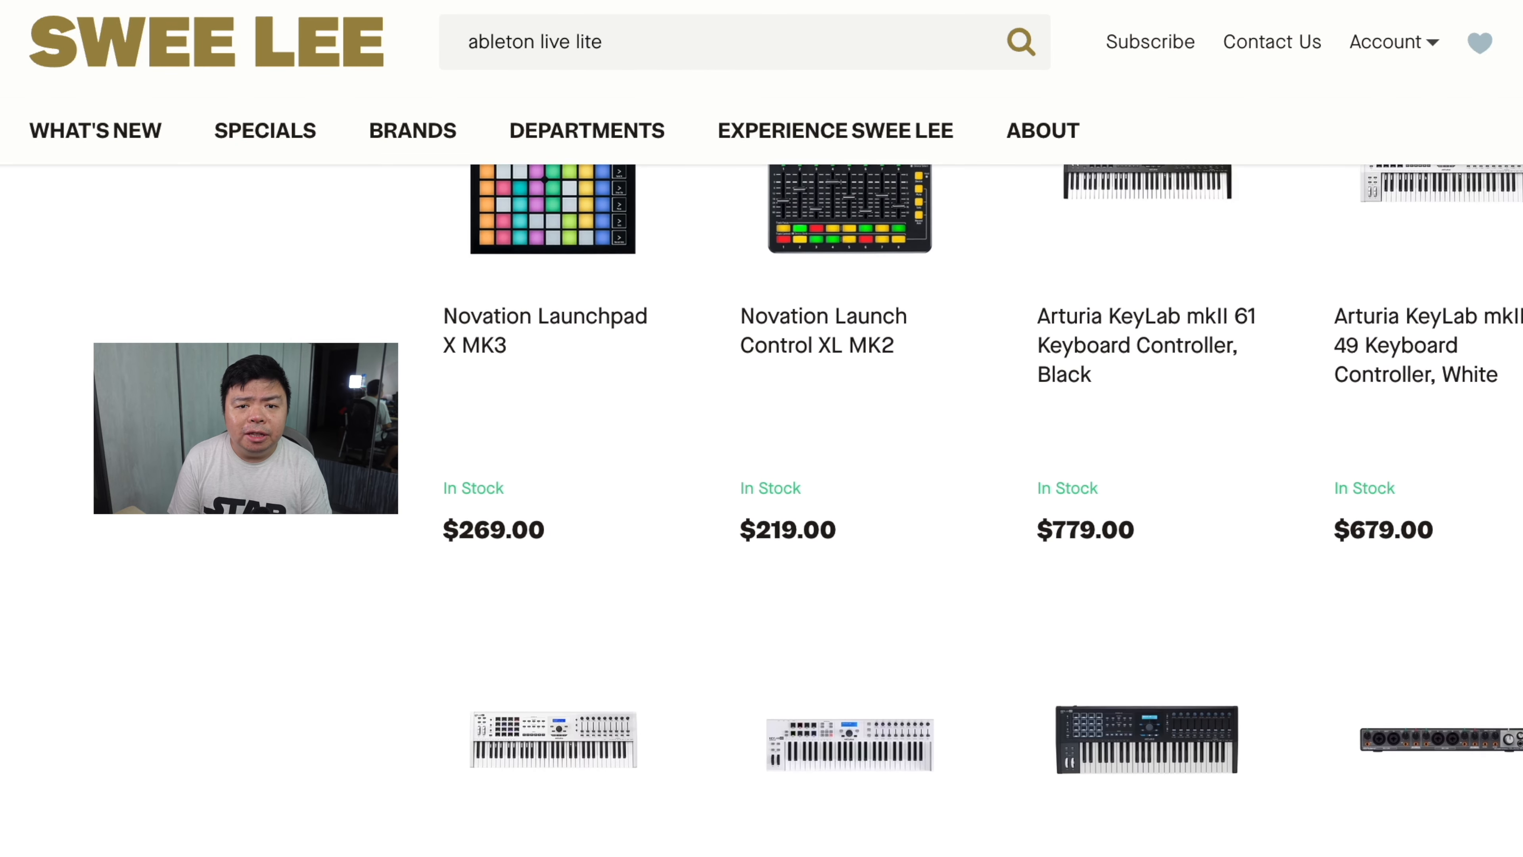
pyautogui.scroll(-3)
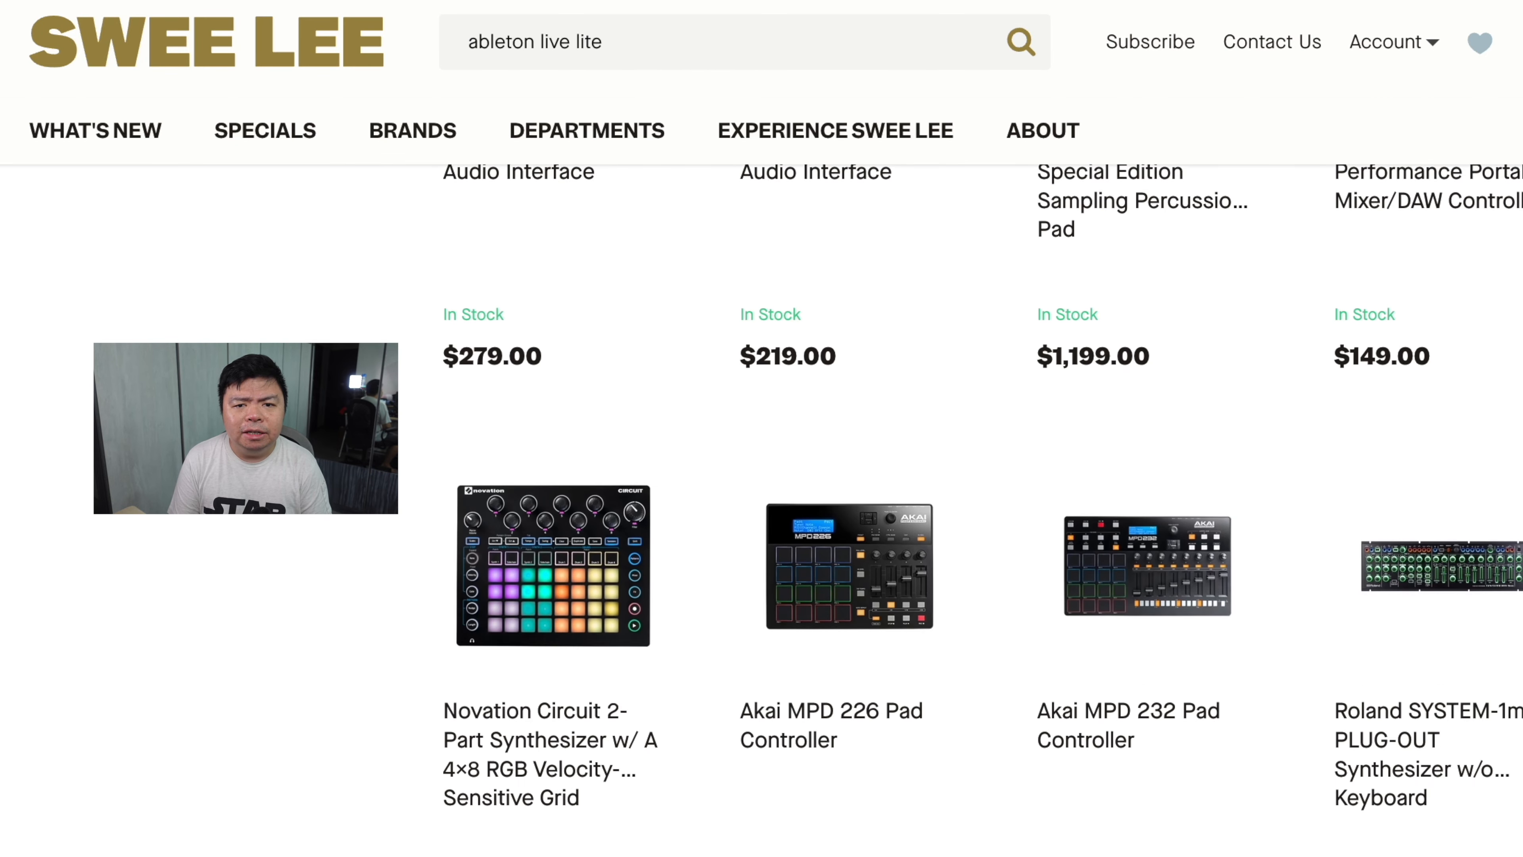
pyautogui.scroll(-3)
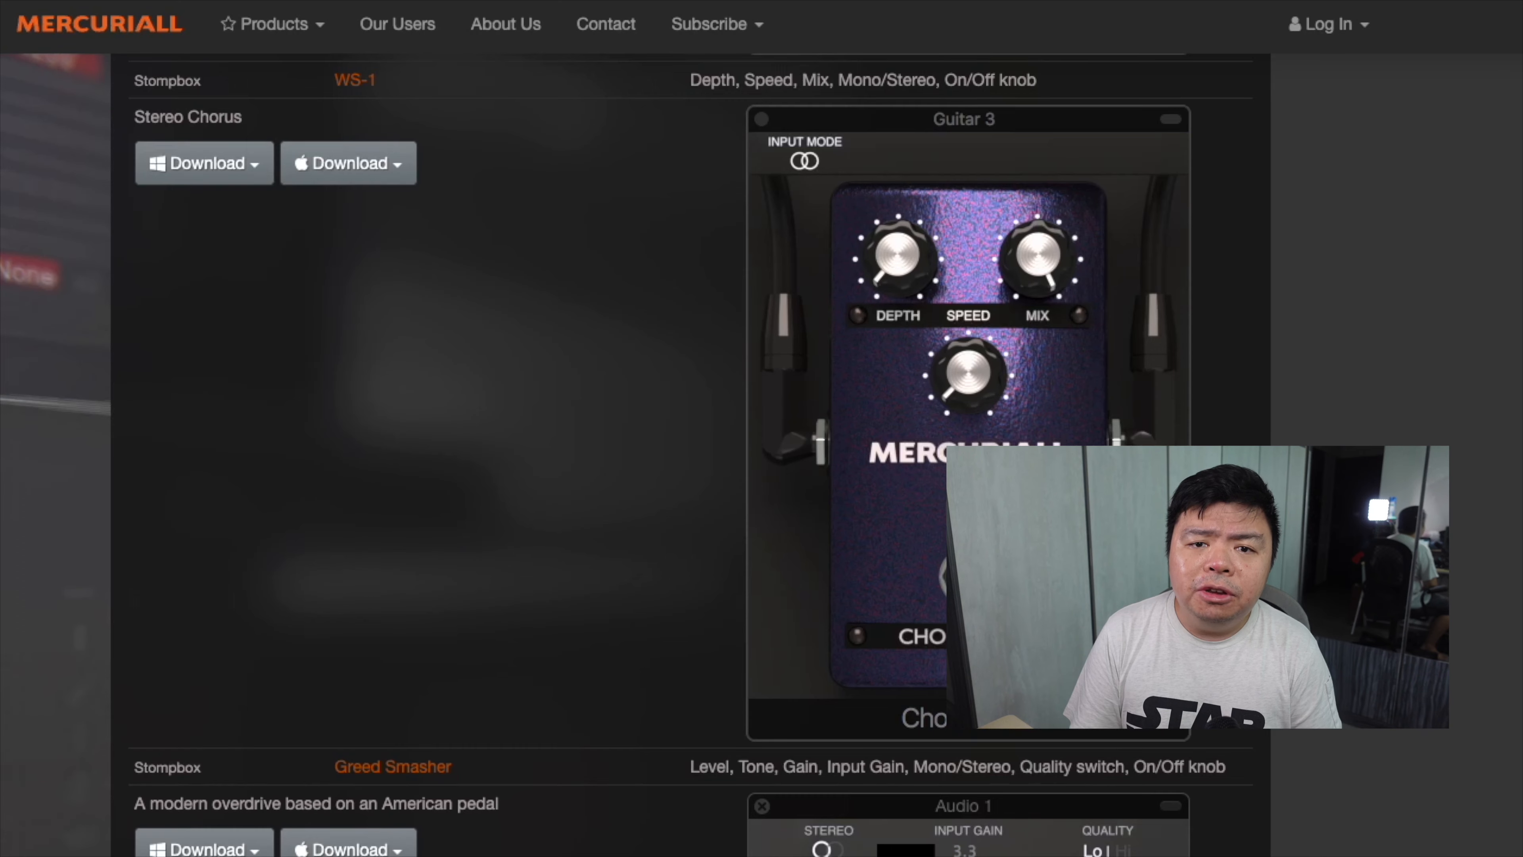
# - Scroll the Mercuriall pedal list past Greed Smasher and TSC to the Valhalla Space Modulator installers
pyautogui.scroll(-3)
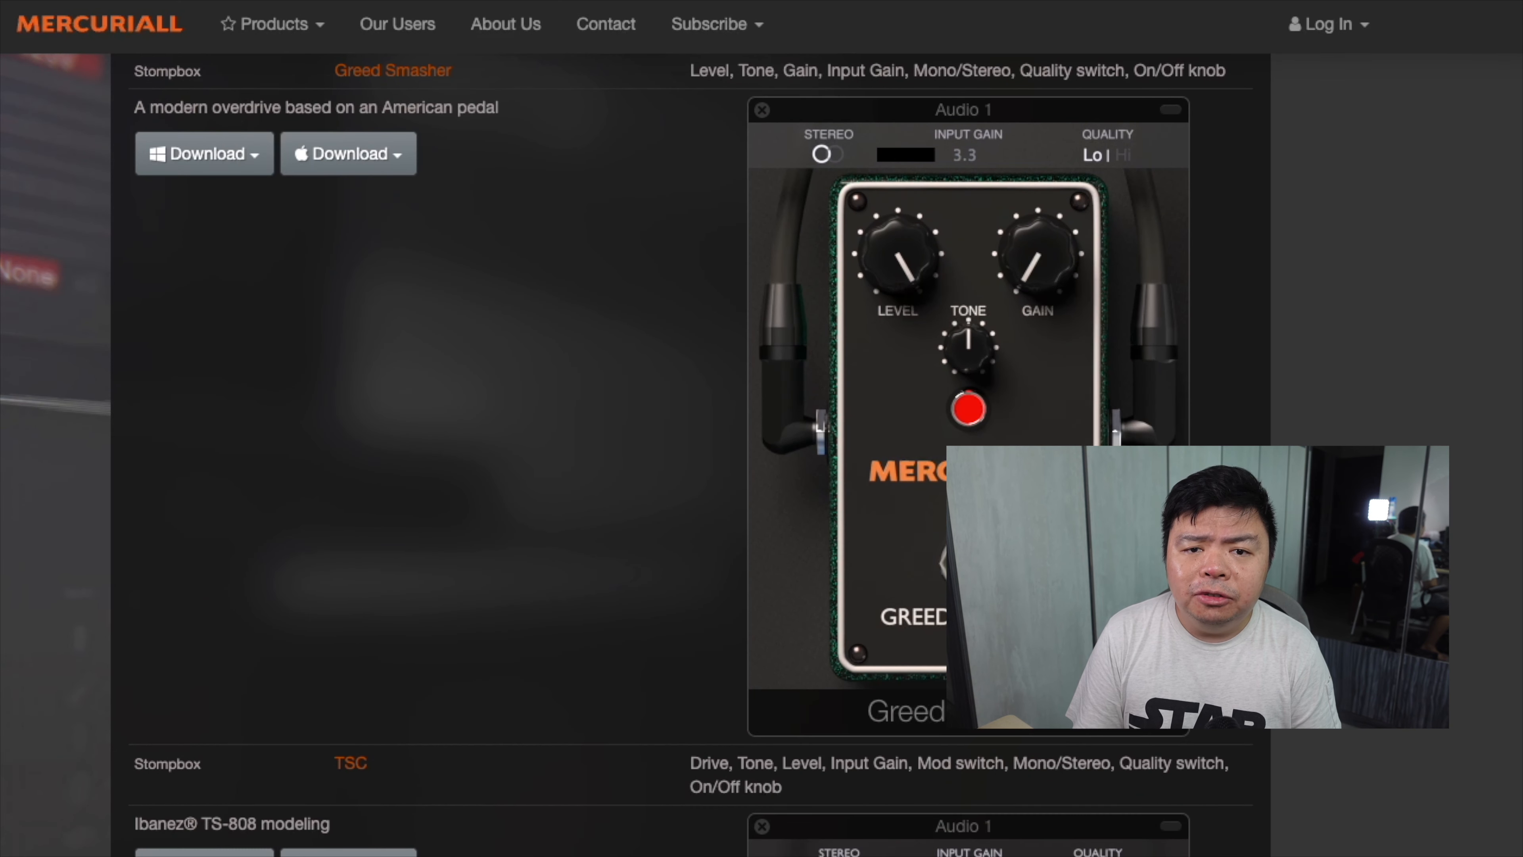
pyautogui.scroll(-3)
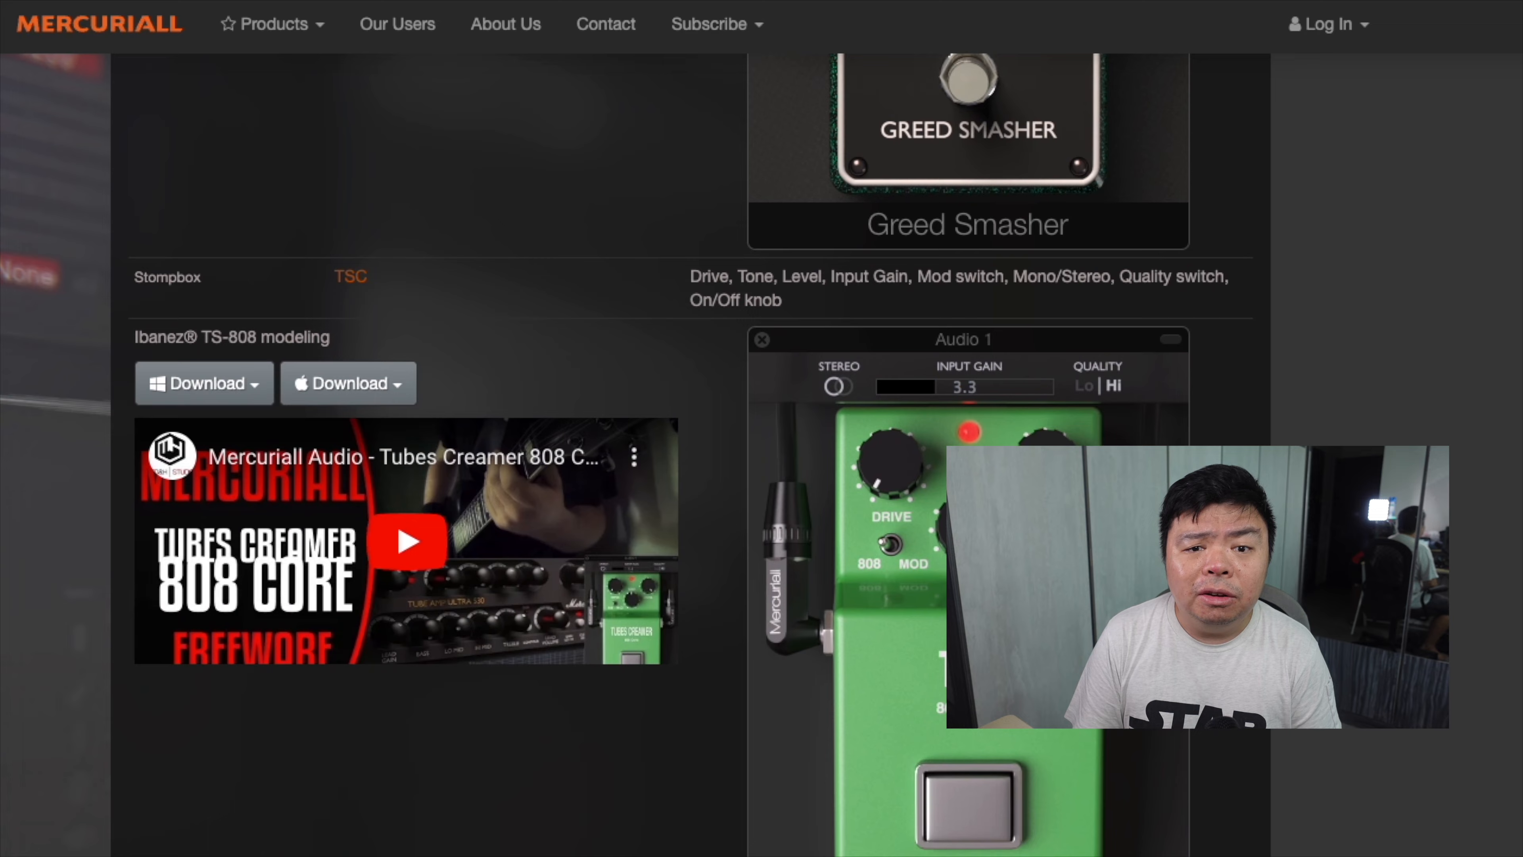
pyautogui.scroll(-3)
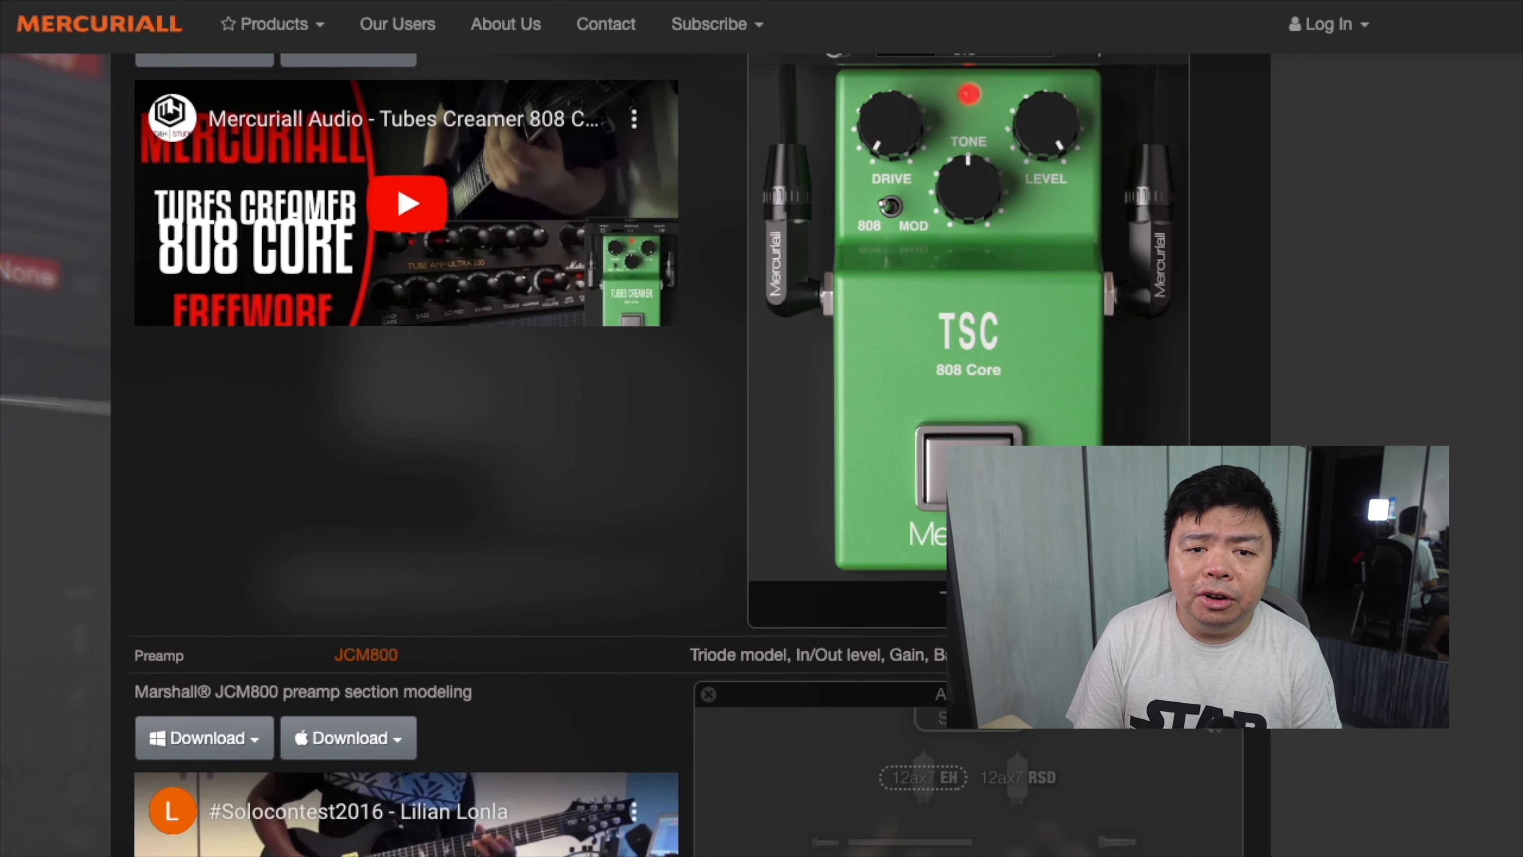
pyautogui.scroll(-3)
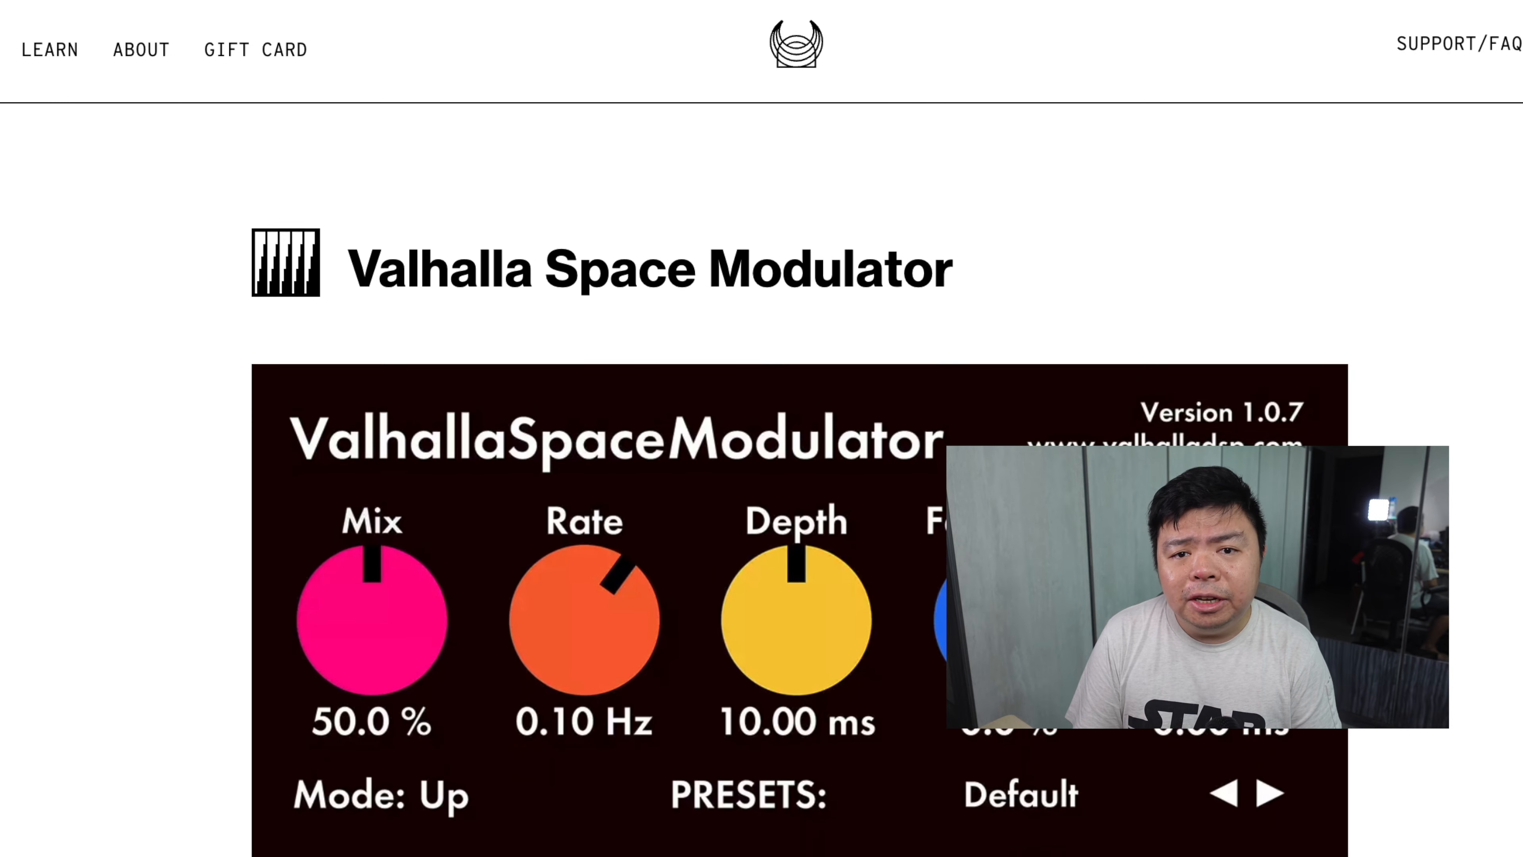
pyautogui.scroll(-3)
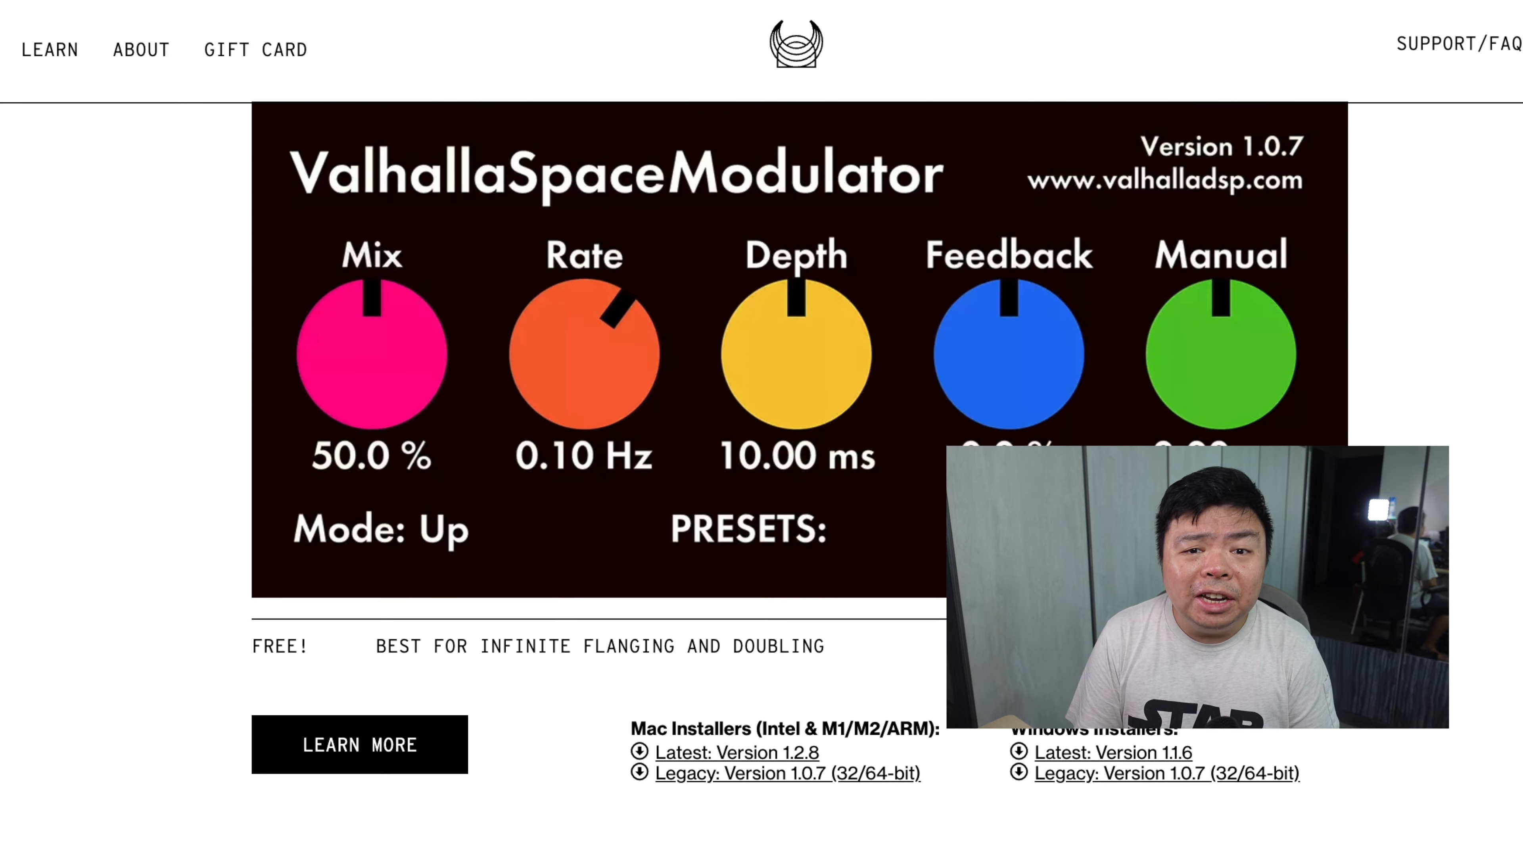
pyautogui.scroll(-3)
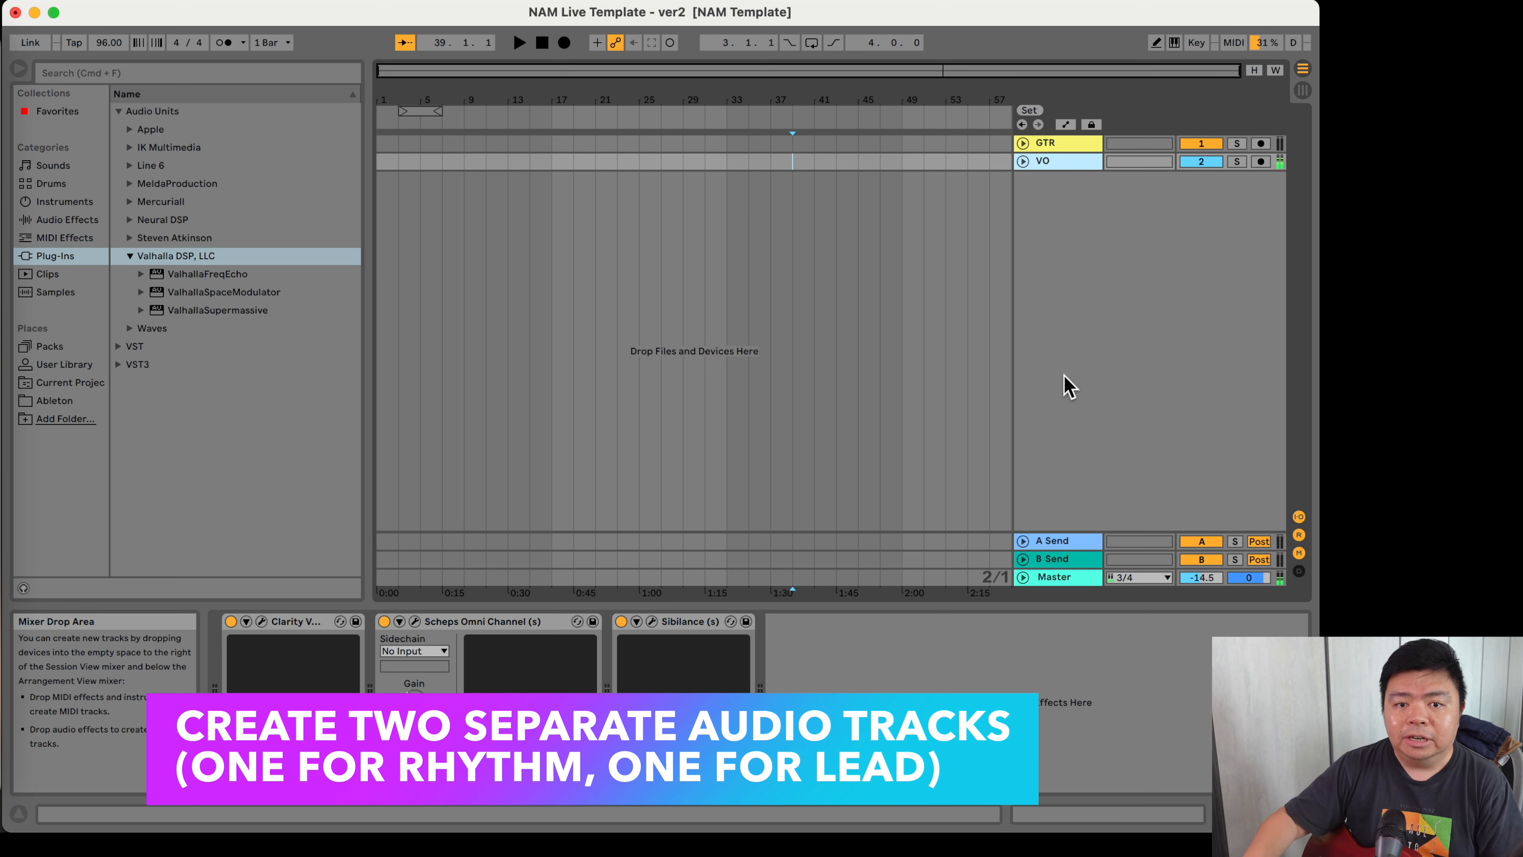
# - Insert a new audio track and load the NeuralAmpModeler plug-in onto it
pyautogui.rightClick(1146, 291)
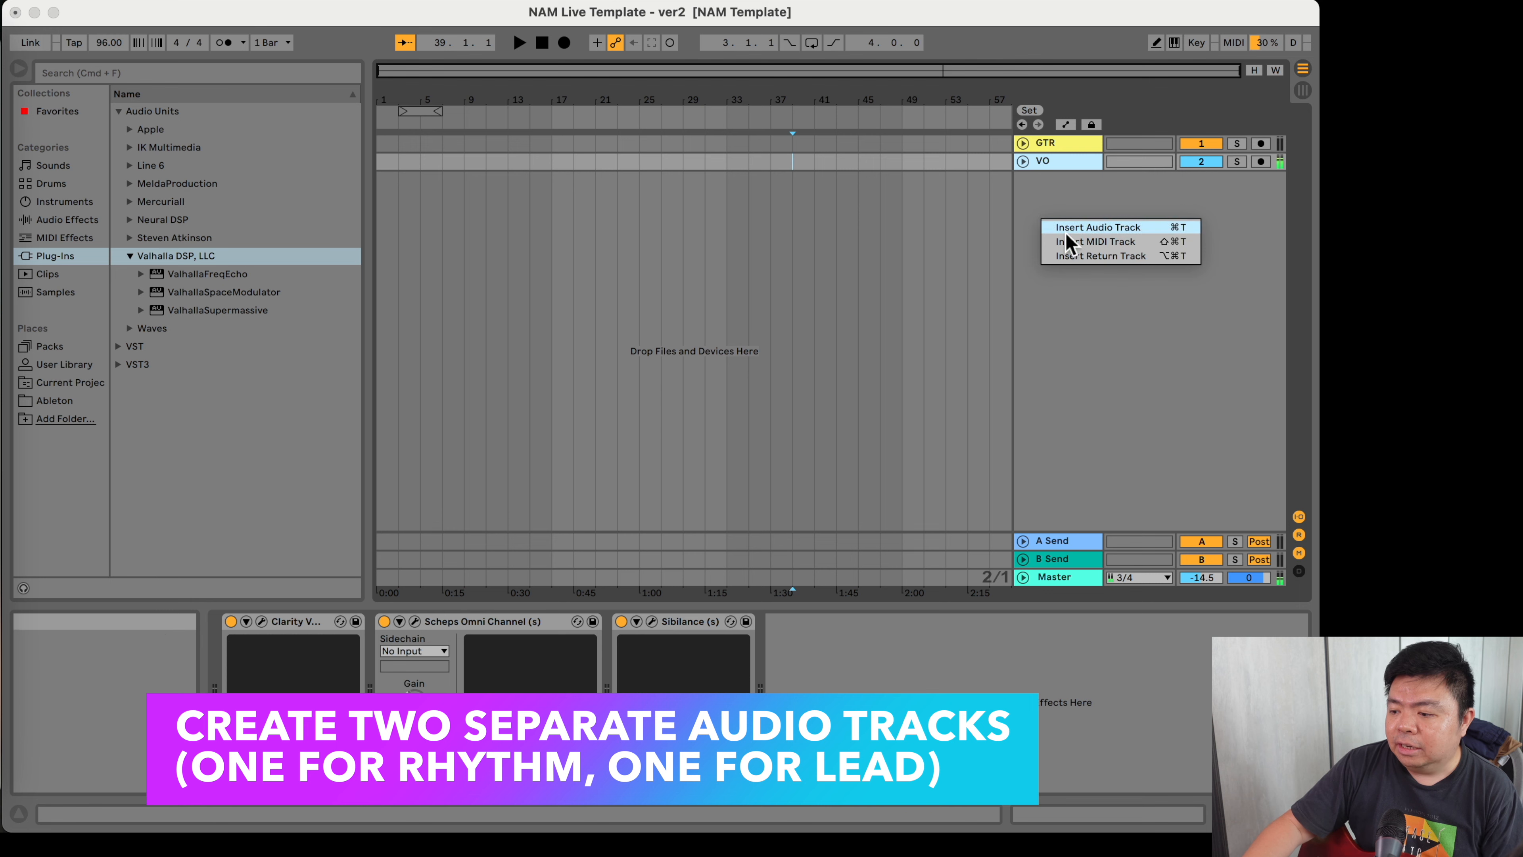
pyautogui.click(1096, 226)
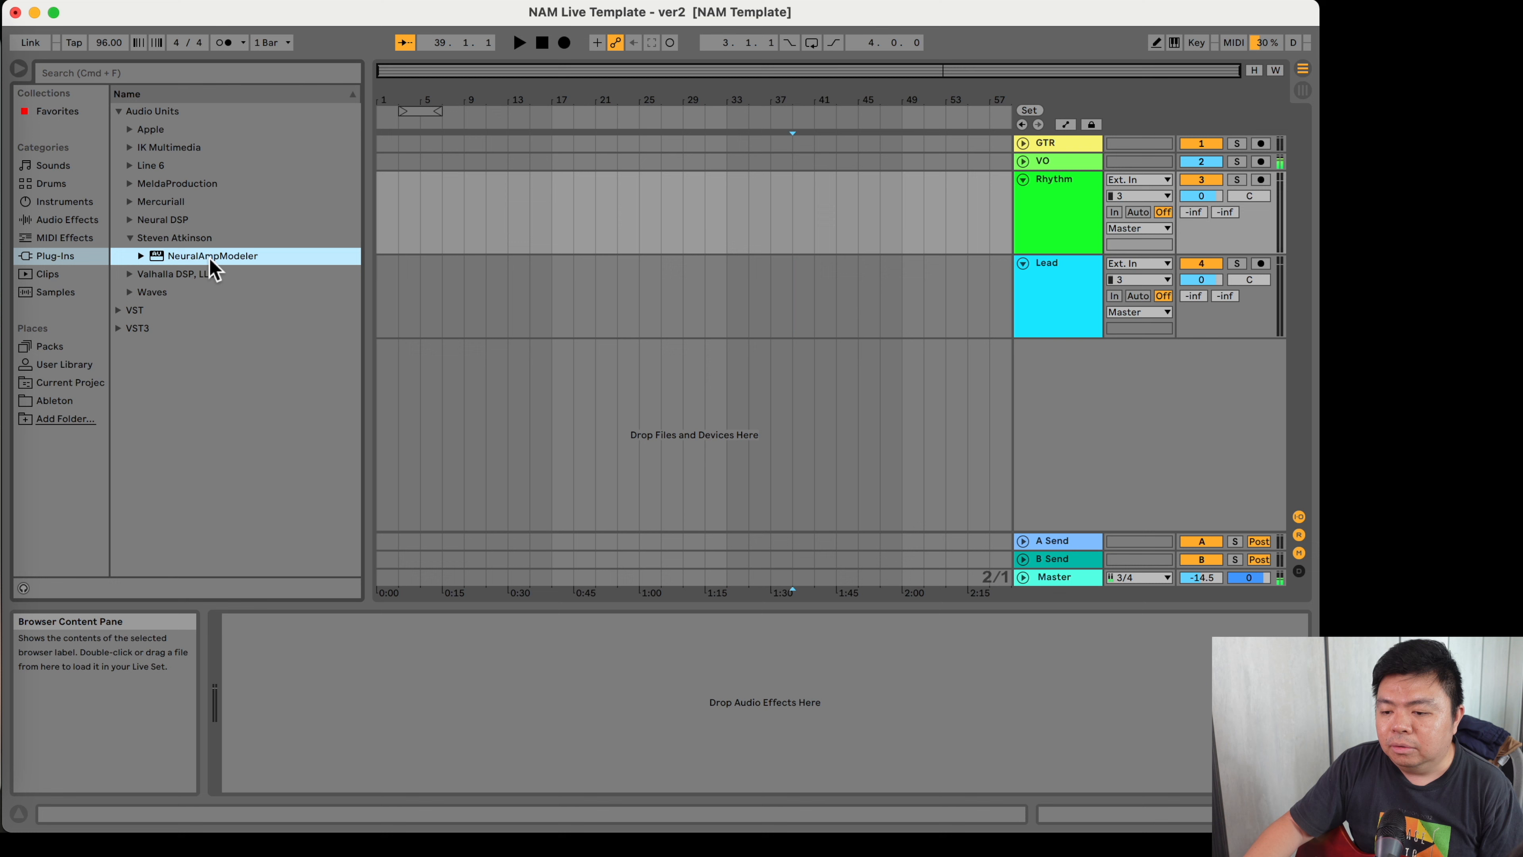
pyautogui.doubleClick(212, 255)
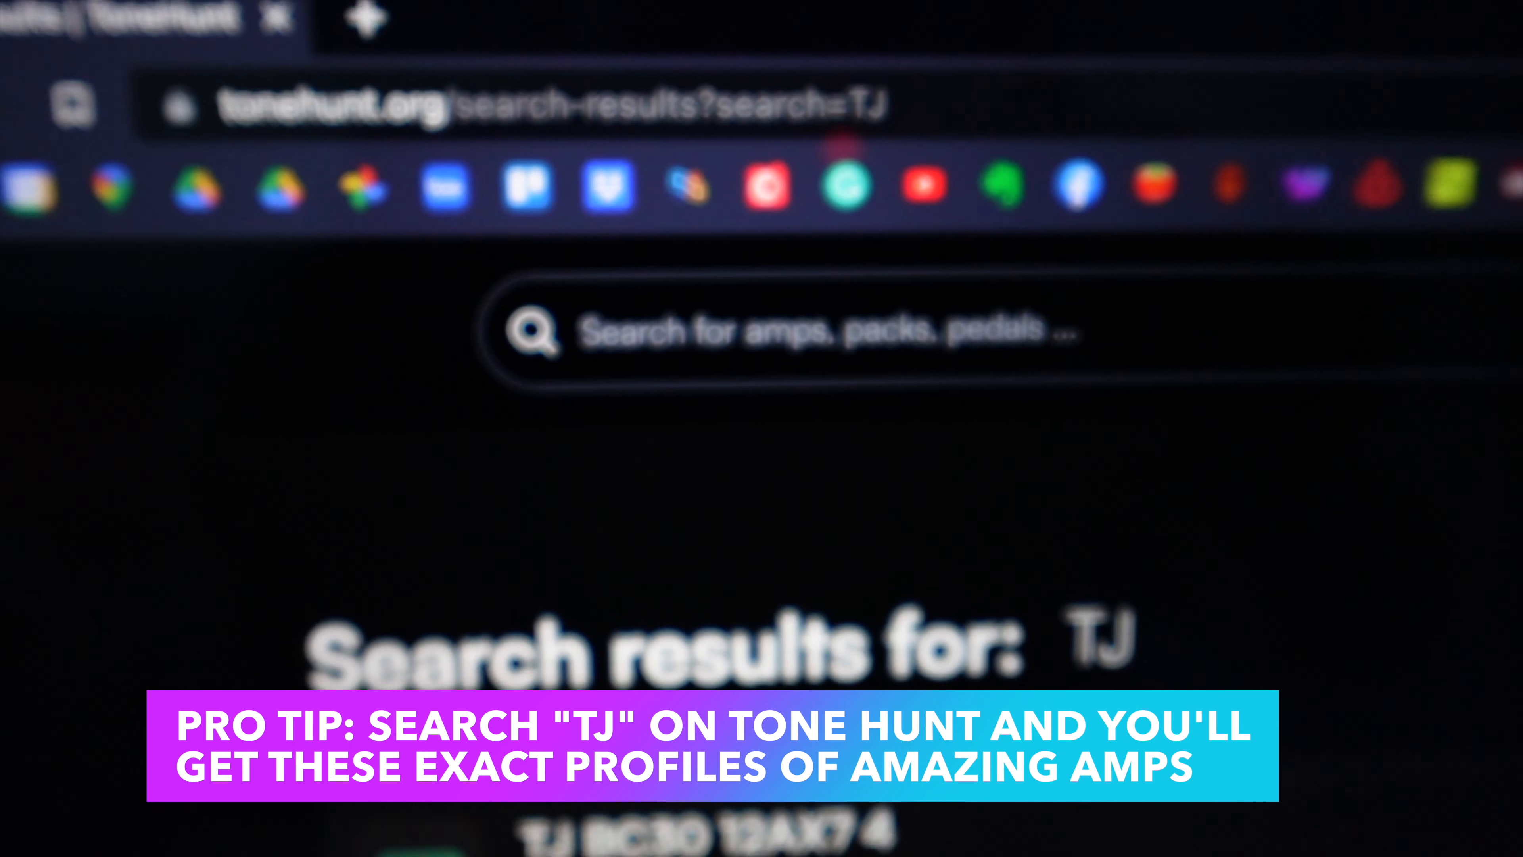
# - Scroll through the ToneHunt TJ ToneJunkie amp profile results
pyautogui.scroll(-3)
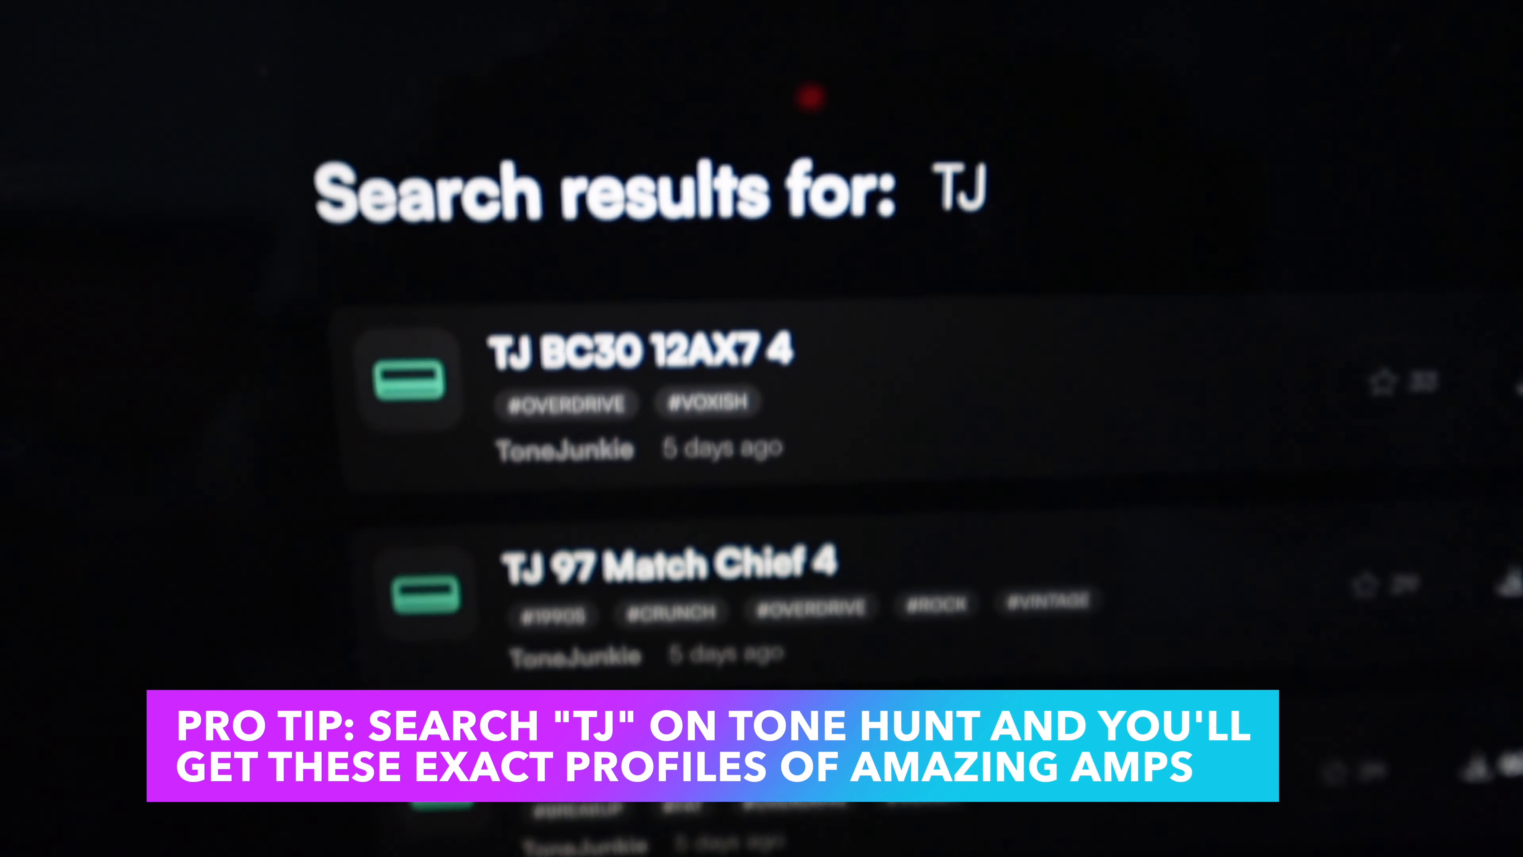
pyautogui.scroll(-3)
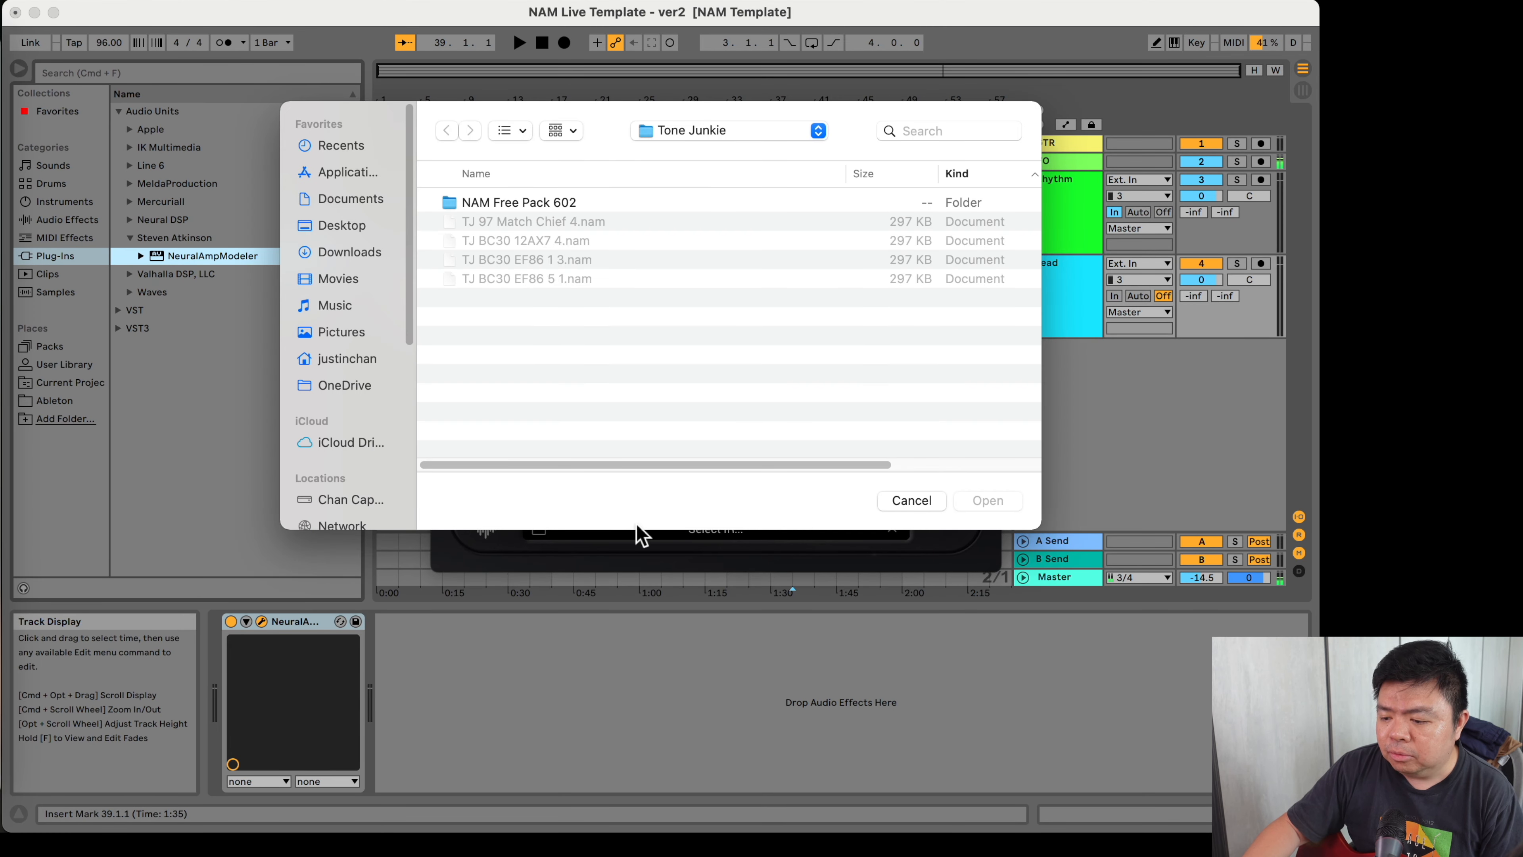
# - Bring up the amp model file chooser showing the Tone Junkie .nam profiles
pyautogui.click(446, 130)
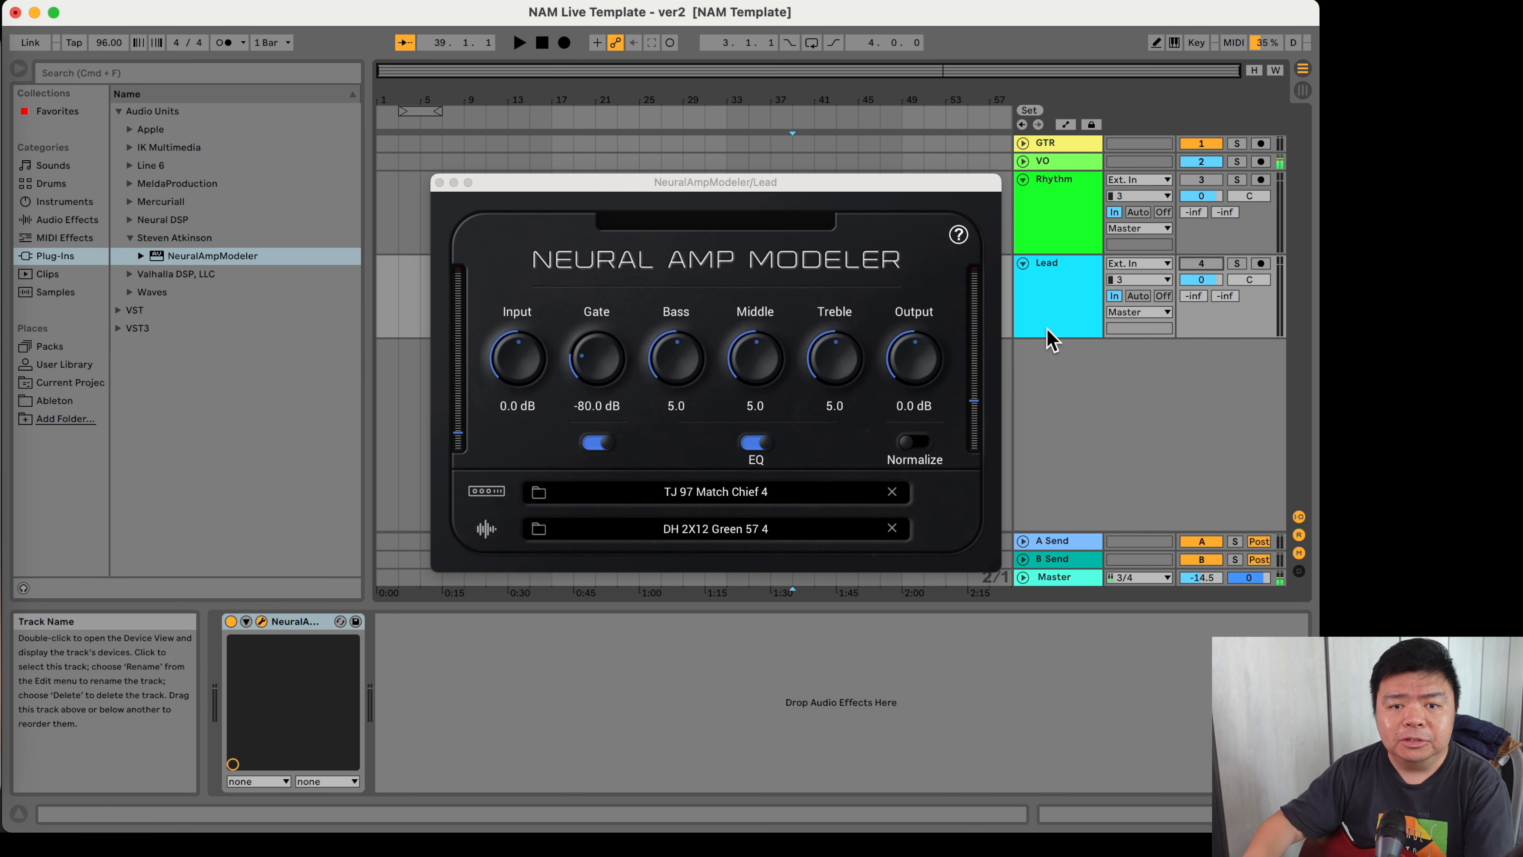
# - Expand the Valhalla DSP folder listing FreqEcho, SpaceModulator and Supermassive
pyautogui.click(179, 255)
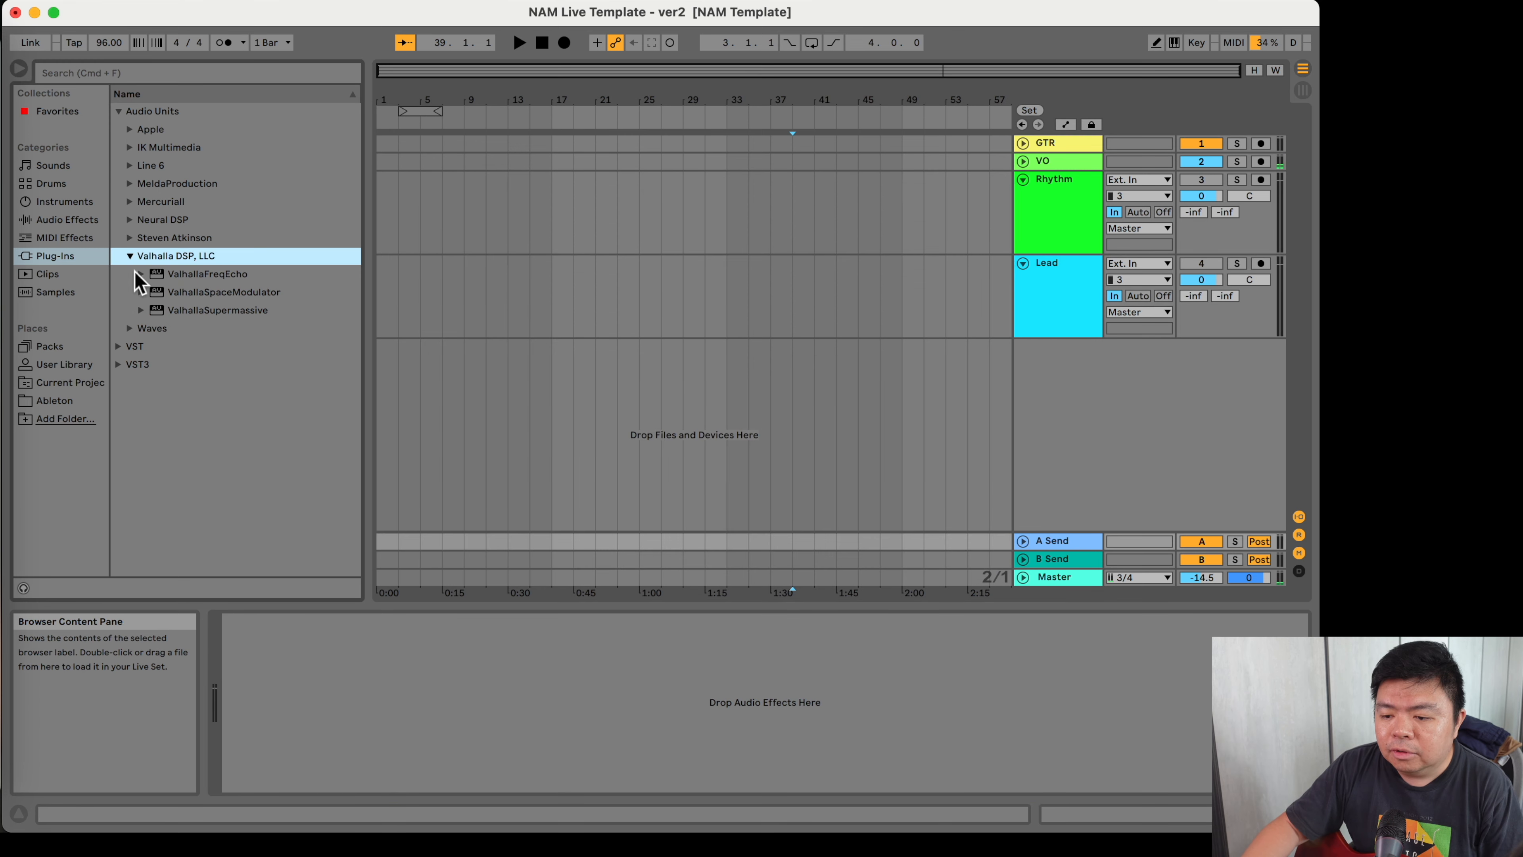
# - Load ValhallaSupermassive on the A Send return and choose a Reverbs > A-Small preset
pyautogui.click(217, 308)
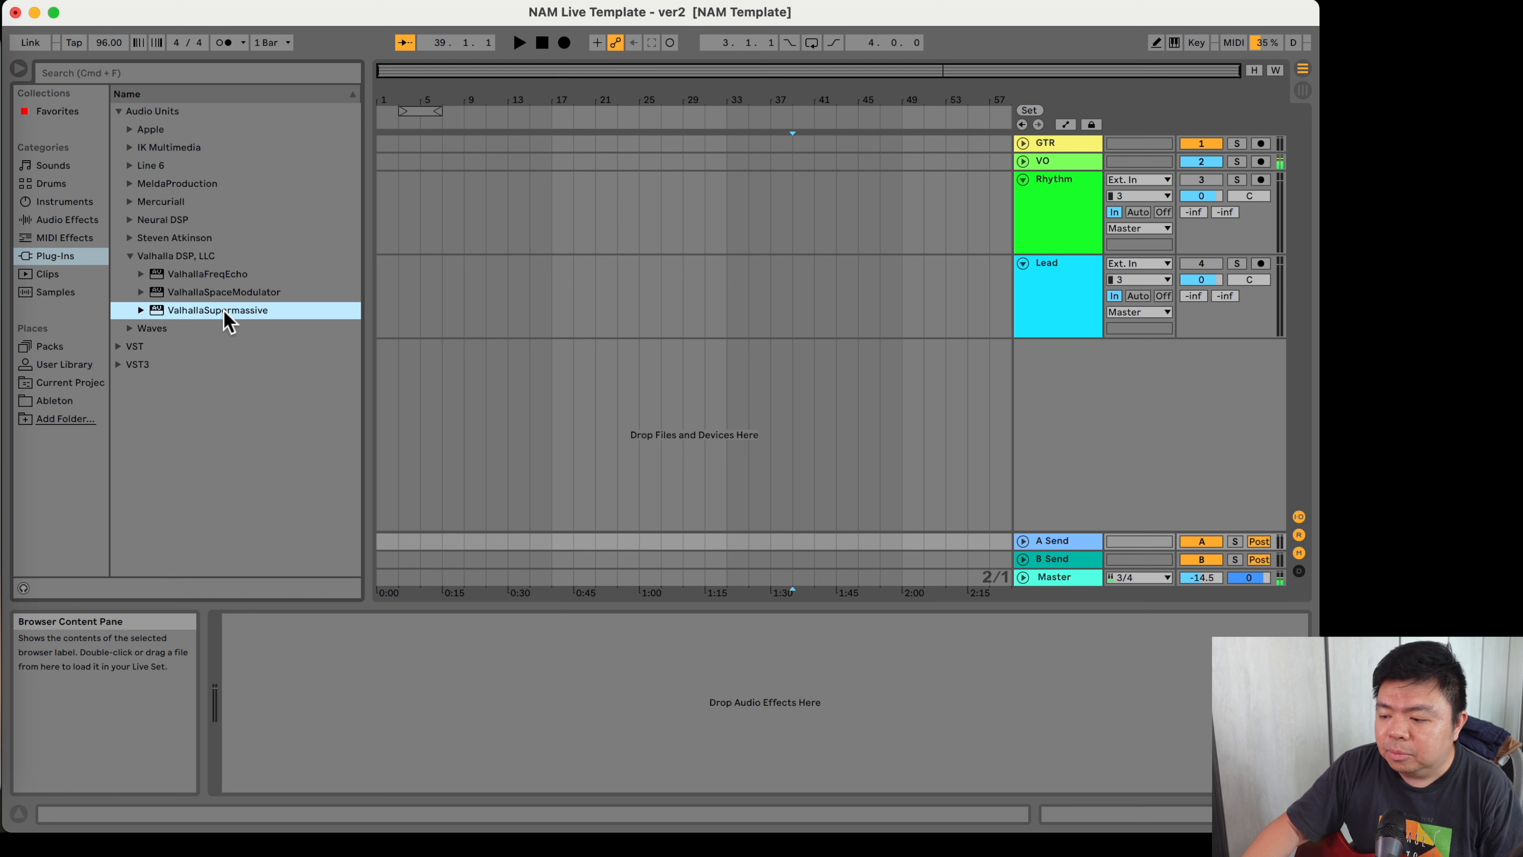
pyautogui.doubleClick(218, 309)
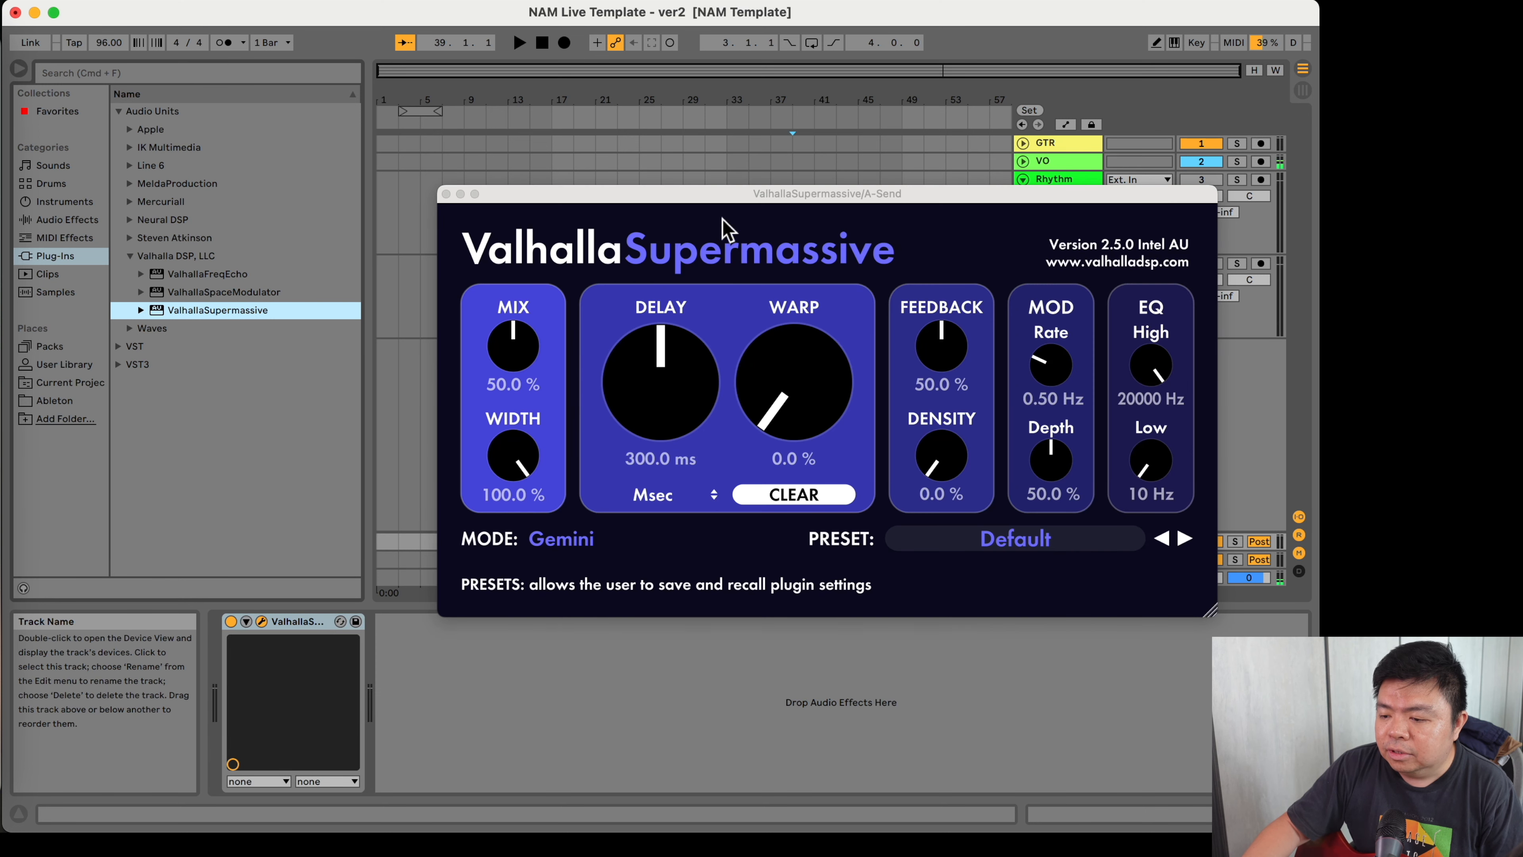
pyautogui.click(1013, 538)
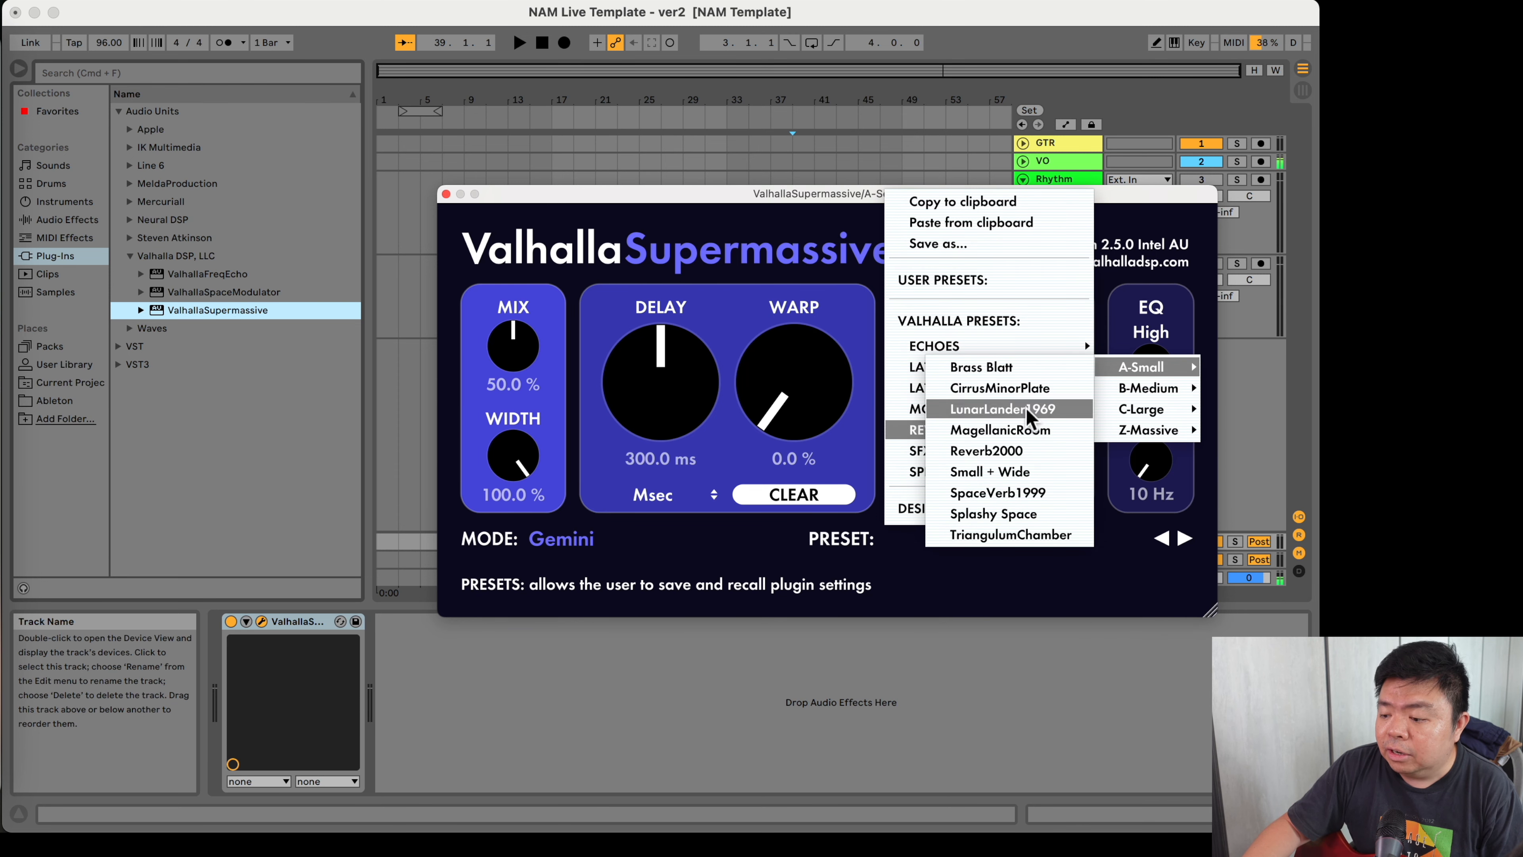
pyautogui.click(989, 471)
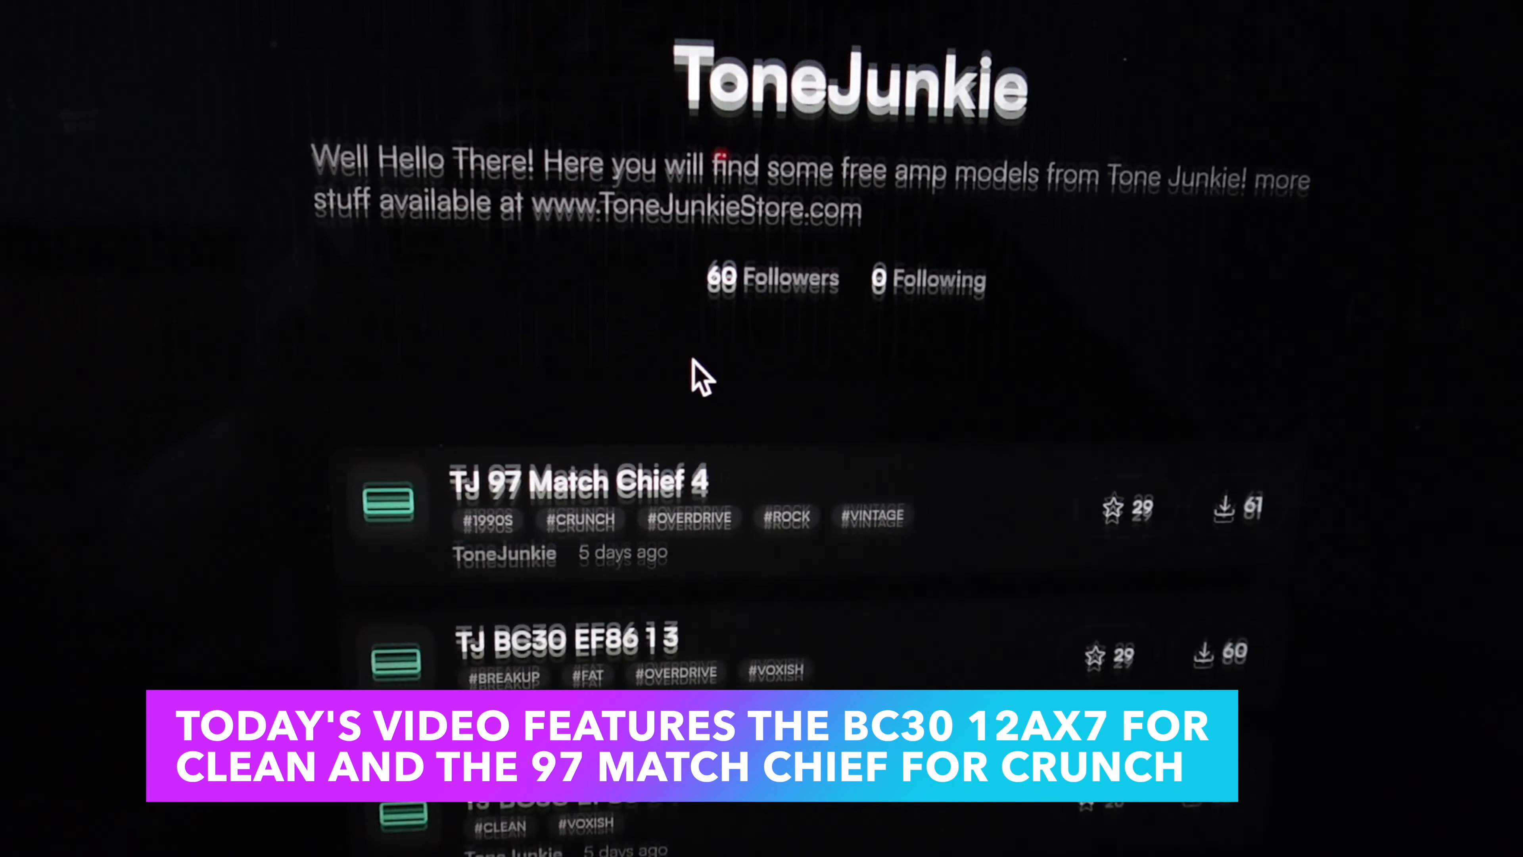
pyautogui.scroll(-3)
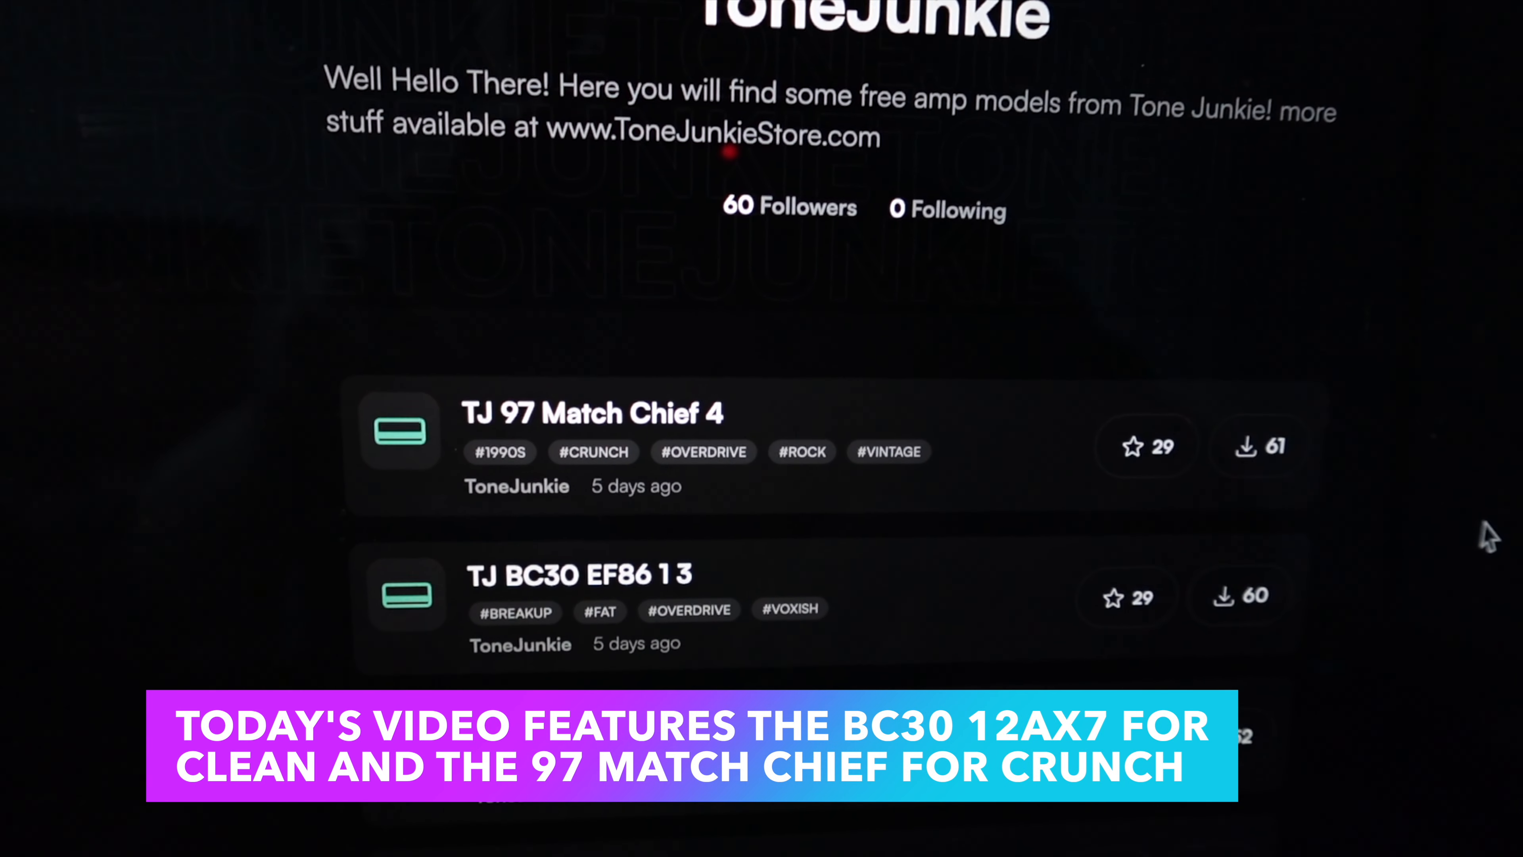
pyautogui.scroll(-3)
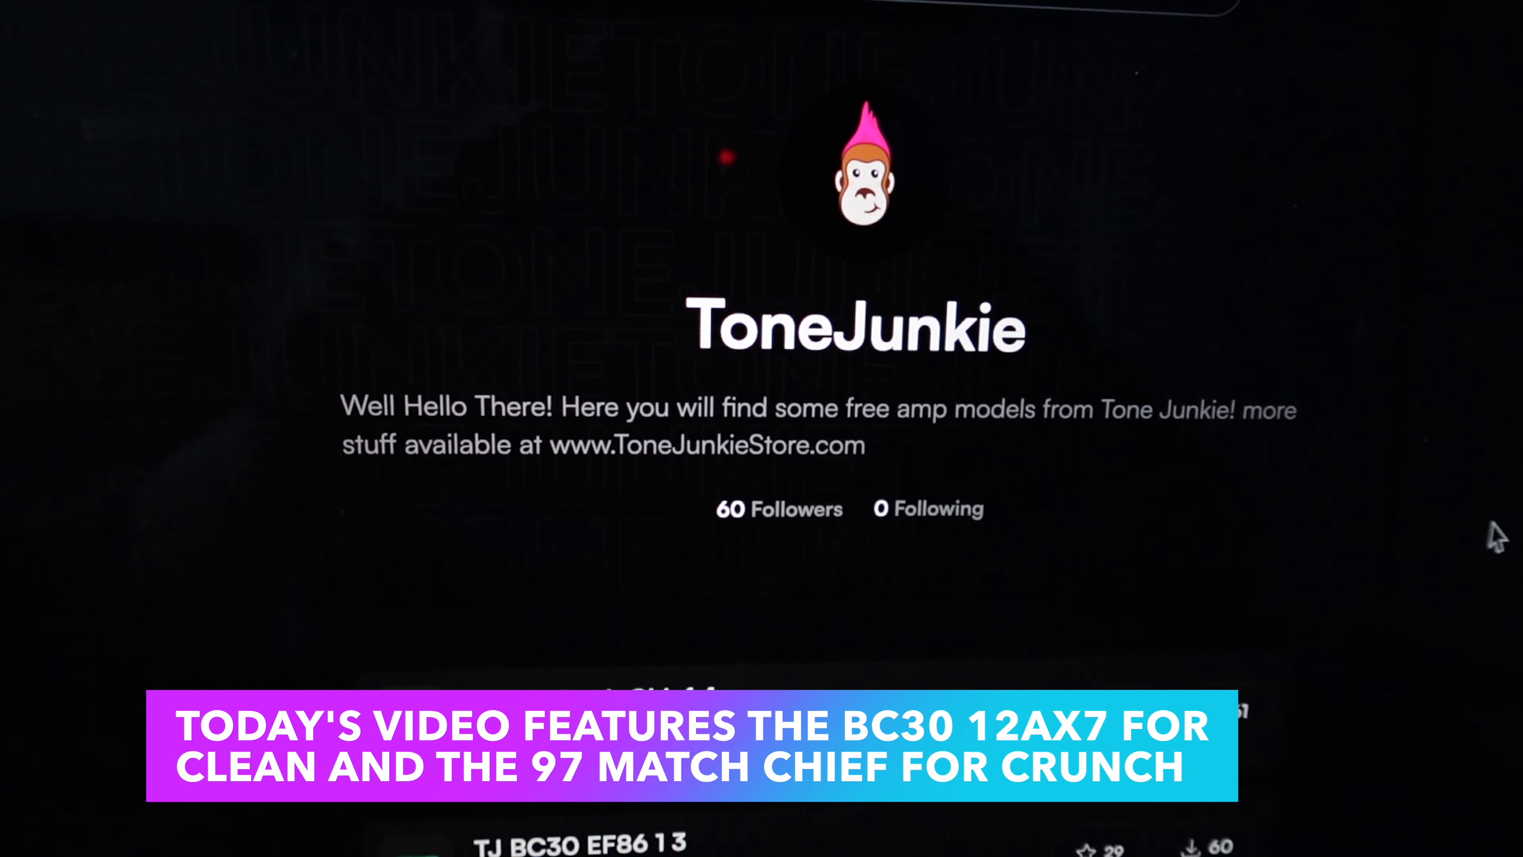
pyautogui.scroll(-3)
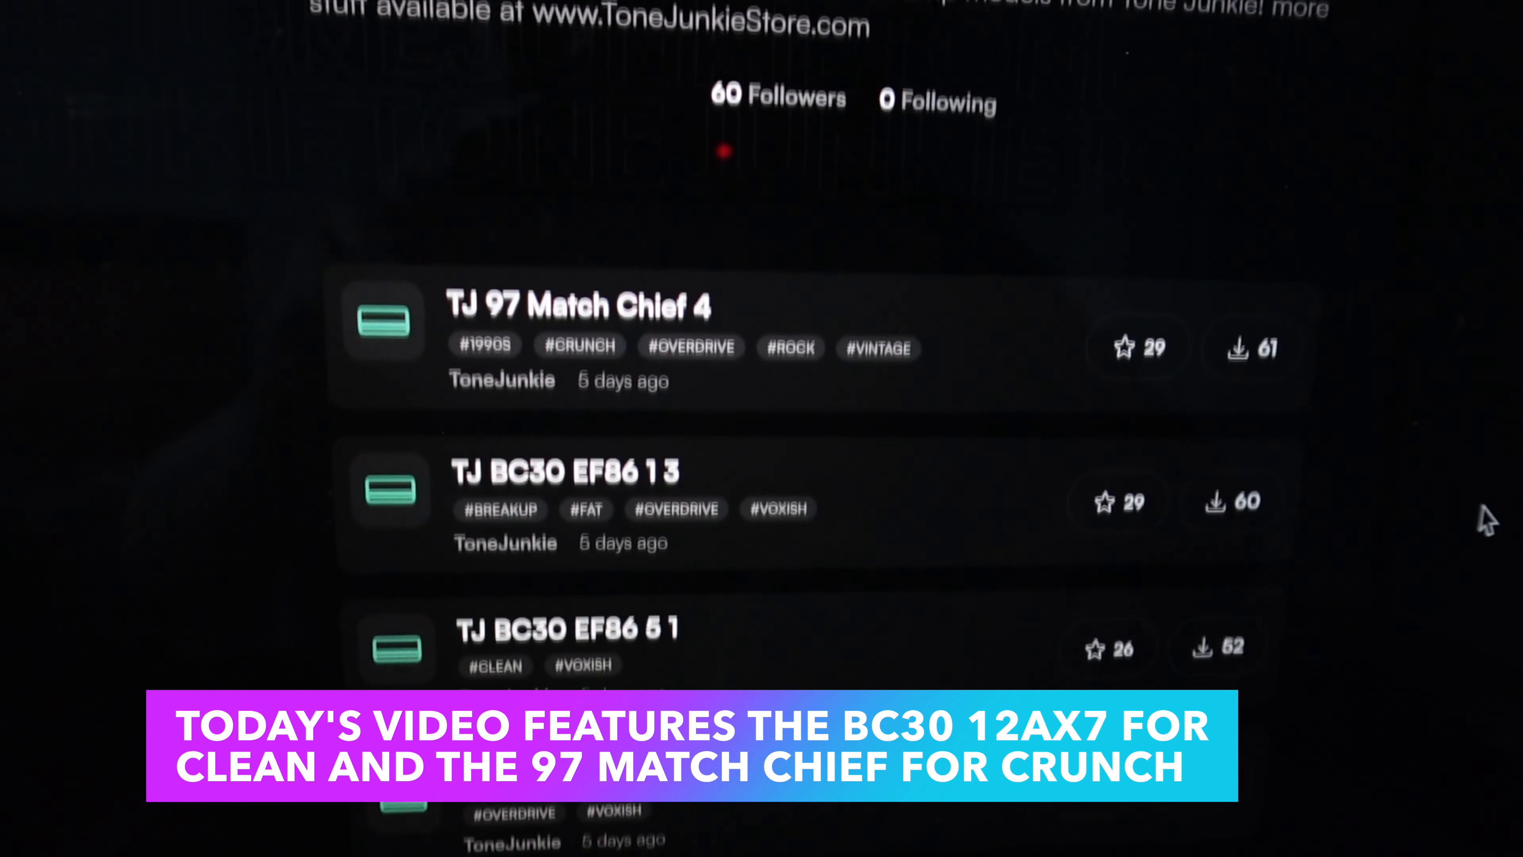
pyautogui.scroll(-3)
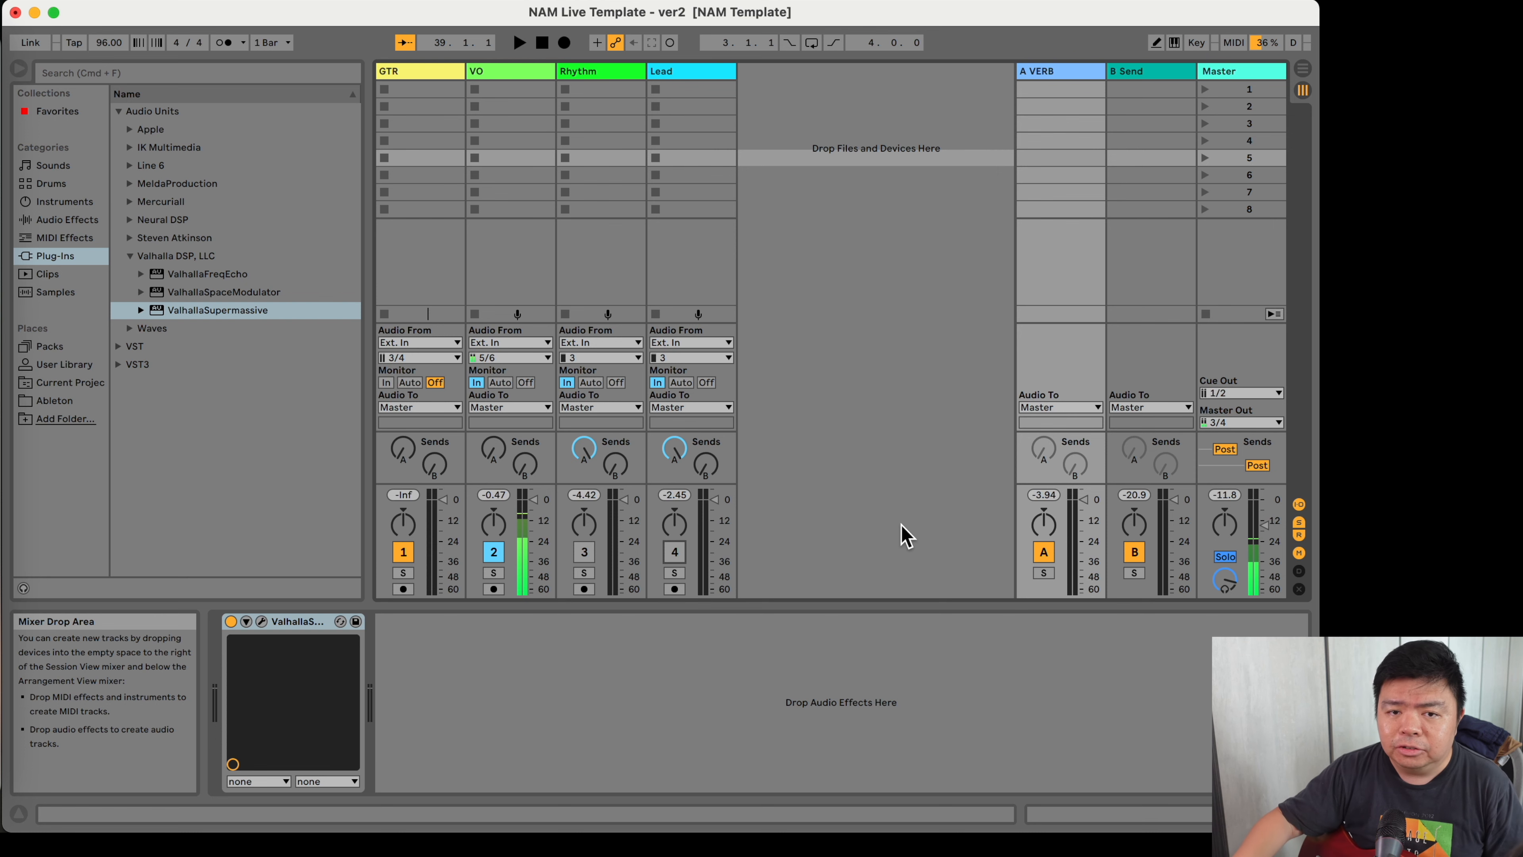
pyautogui.moveTo(639, 303)
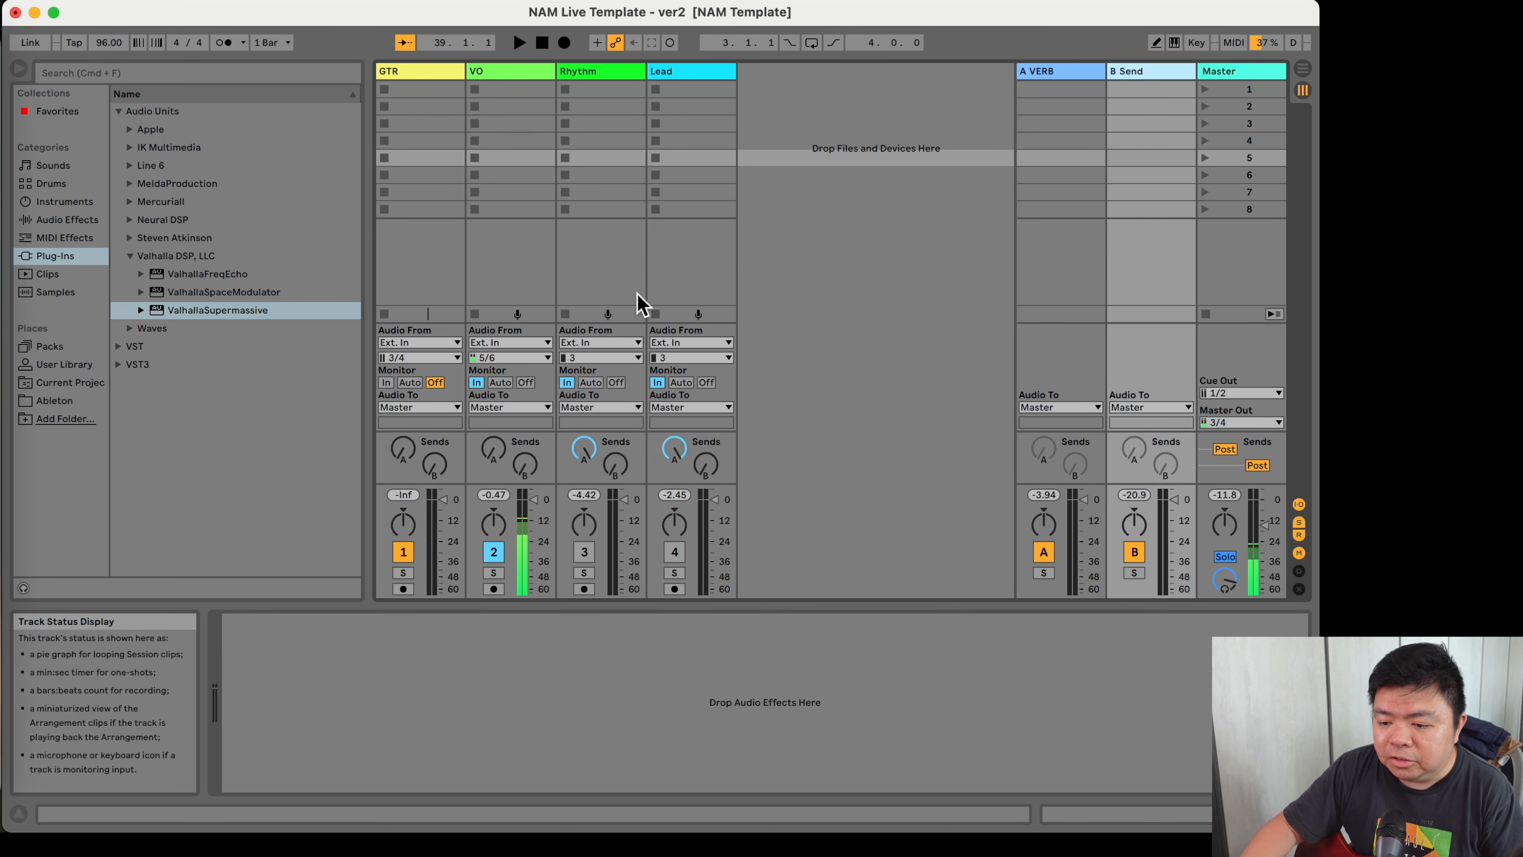
# - Load the ValhallaFreqEcho delay onto the B Send return track
pyautogui.click(207, 273)
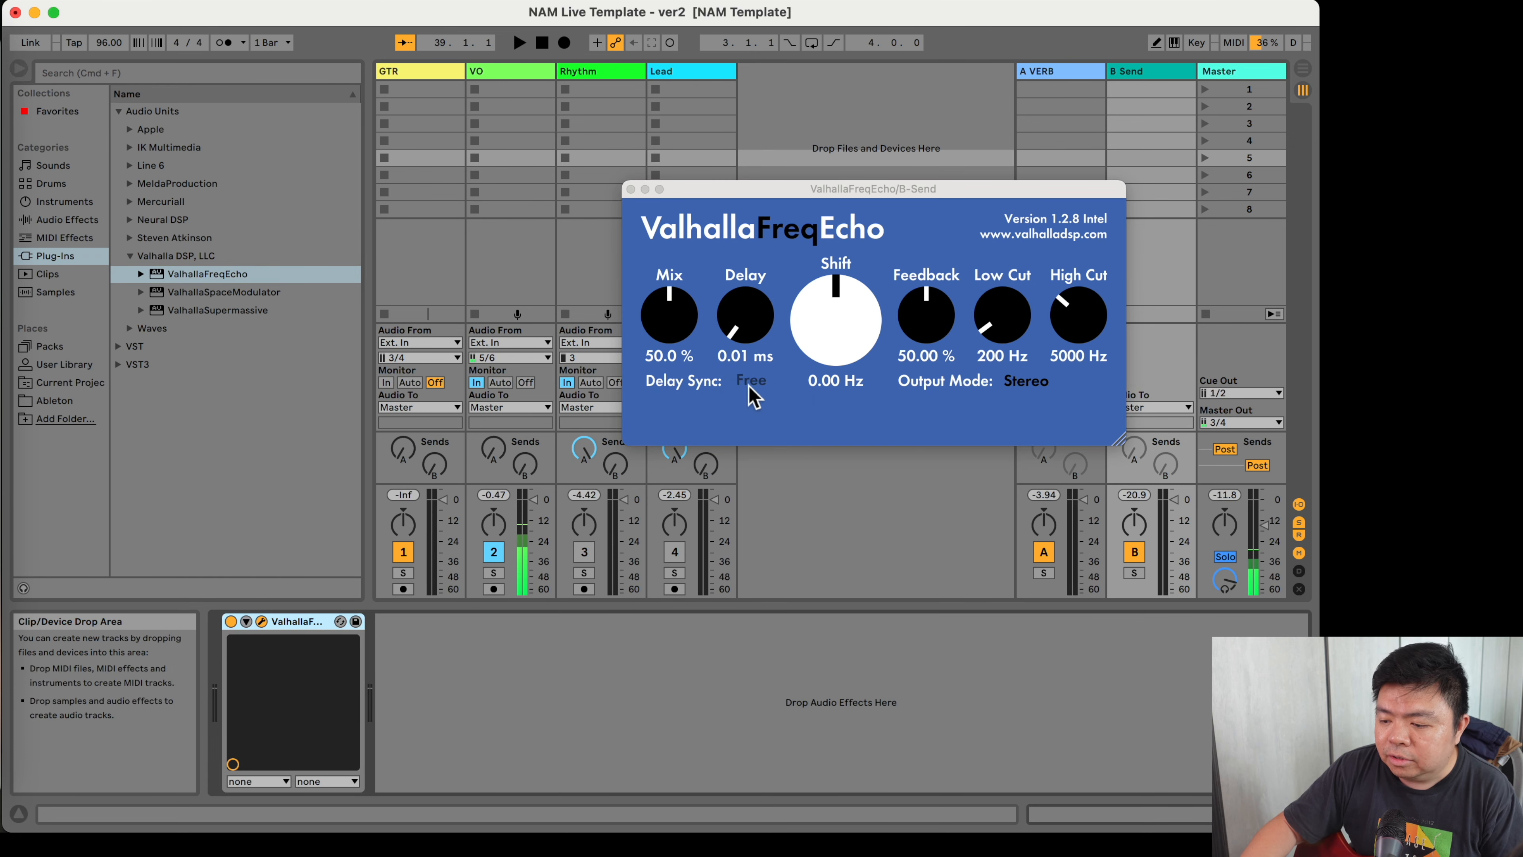
pyautogui.click(750, 380)
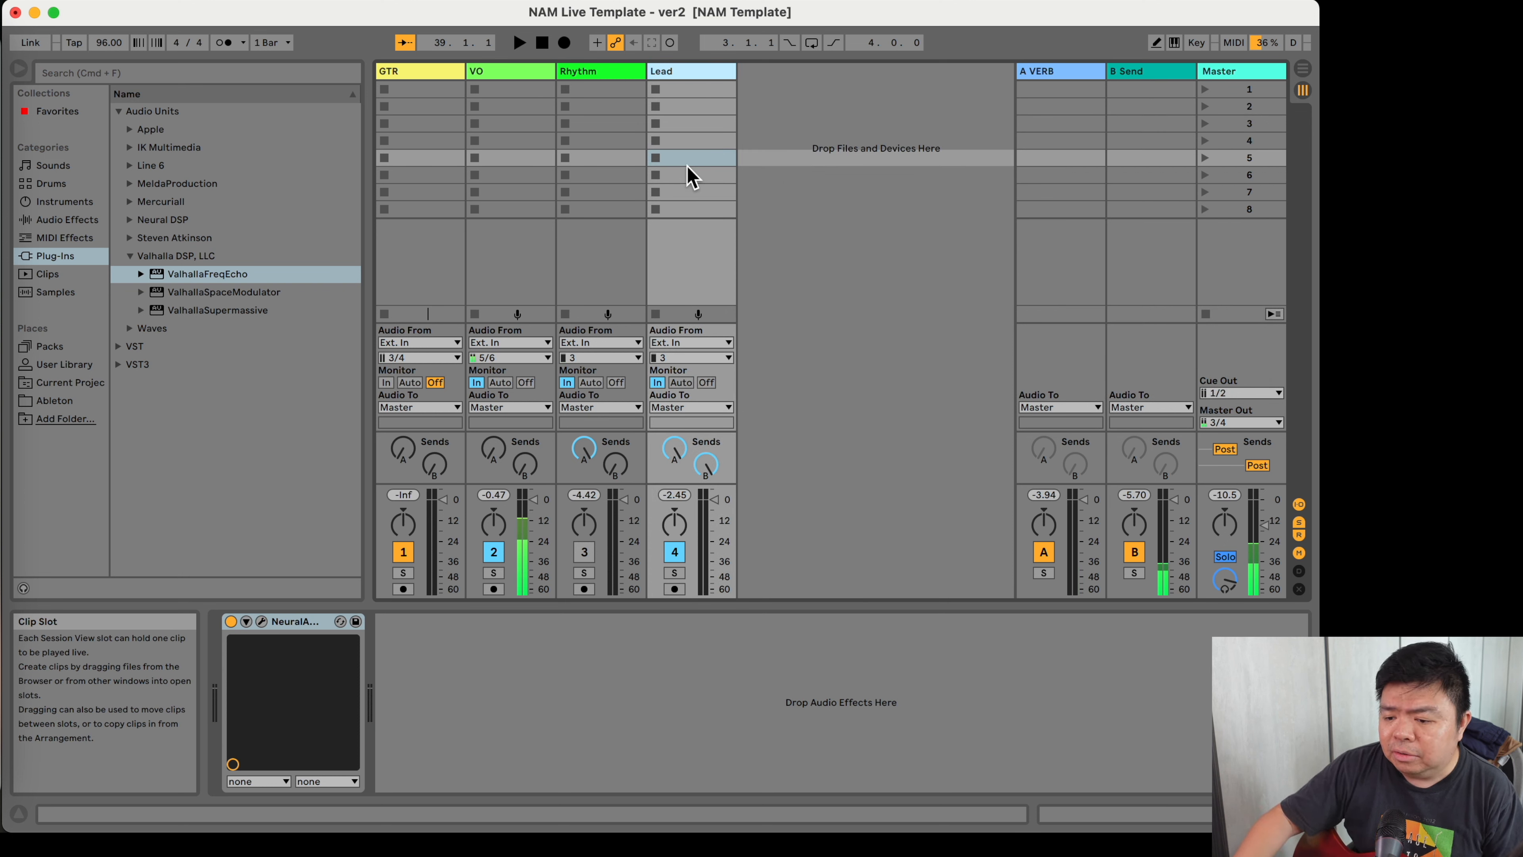
pyautogui.moveTo(665, 211)
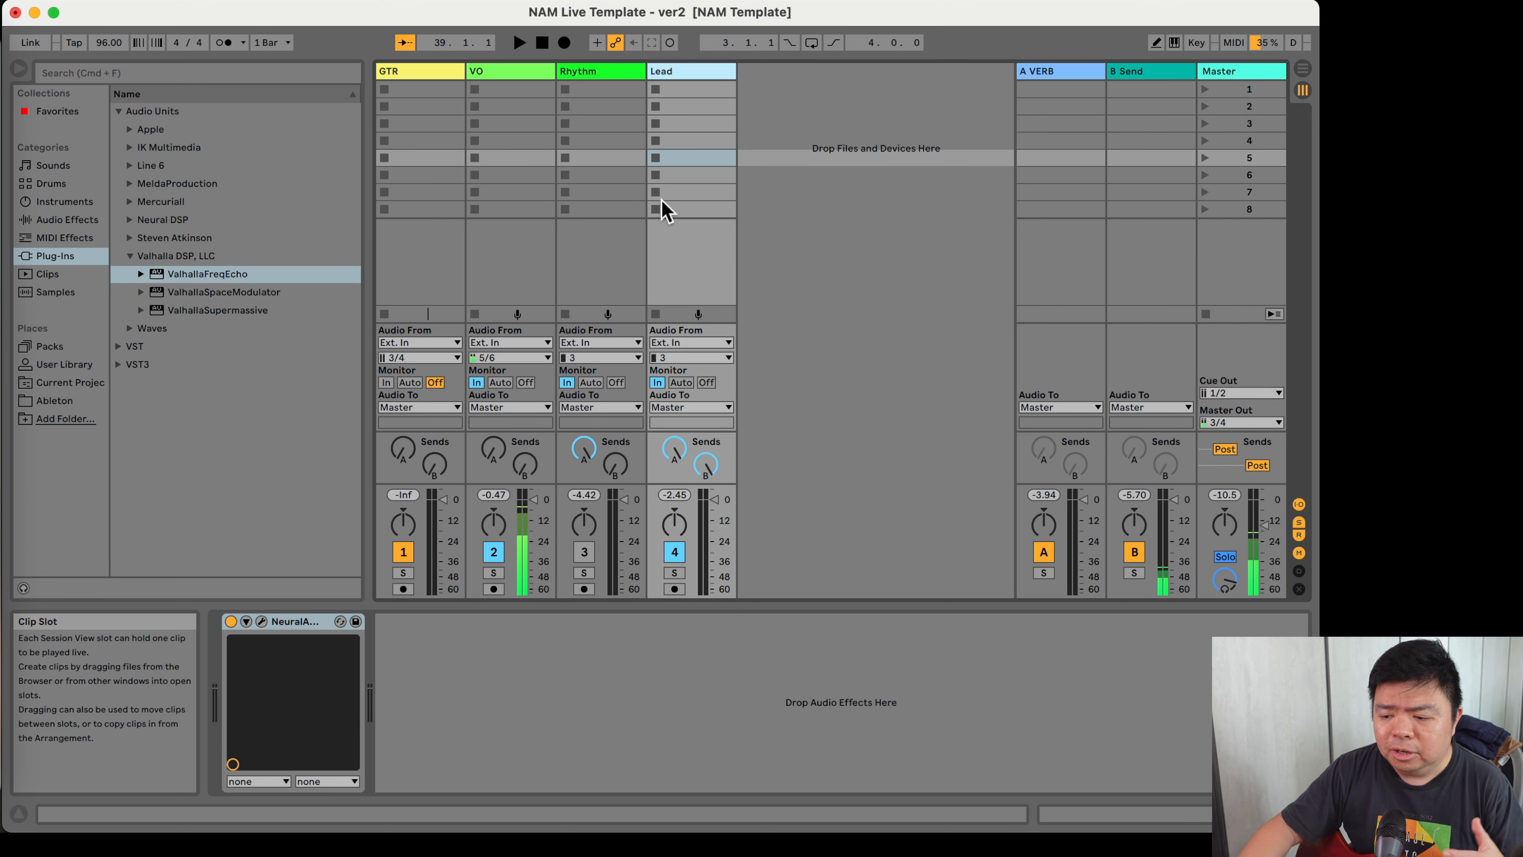
# - Load Mercuriall's Greed Smasher 1.2 onto the Lead track's device chain
pyautogui.click(130, 201)
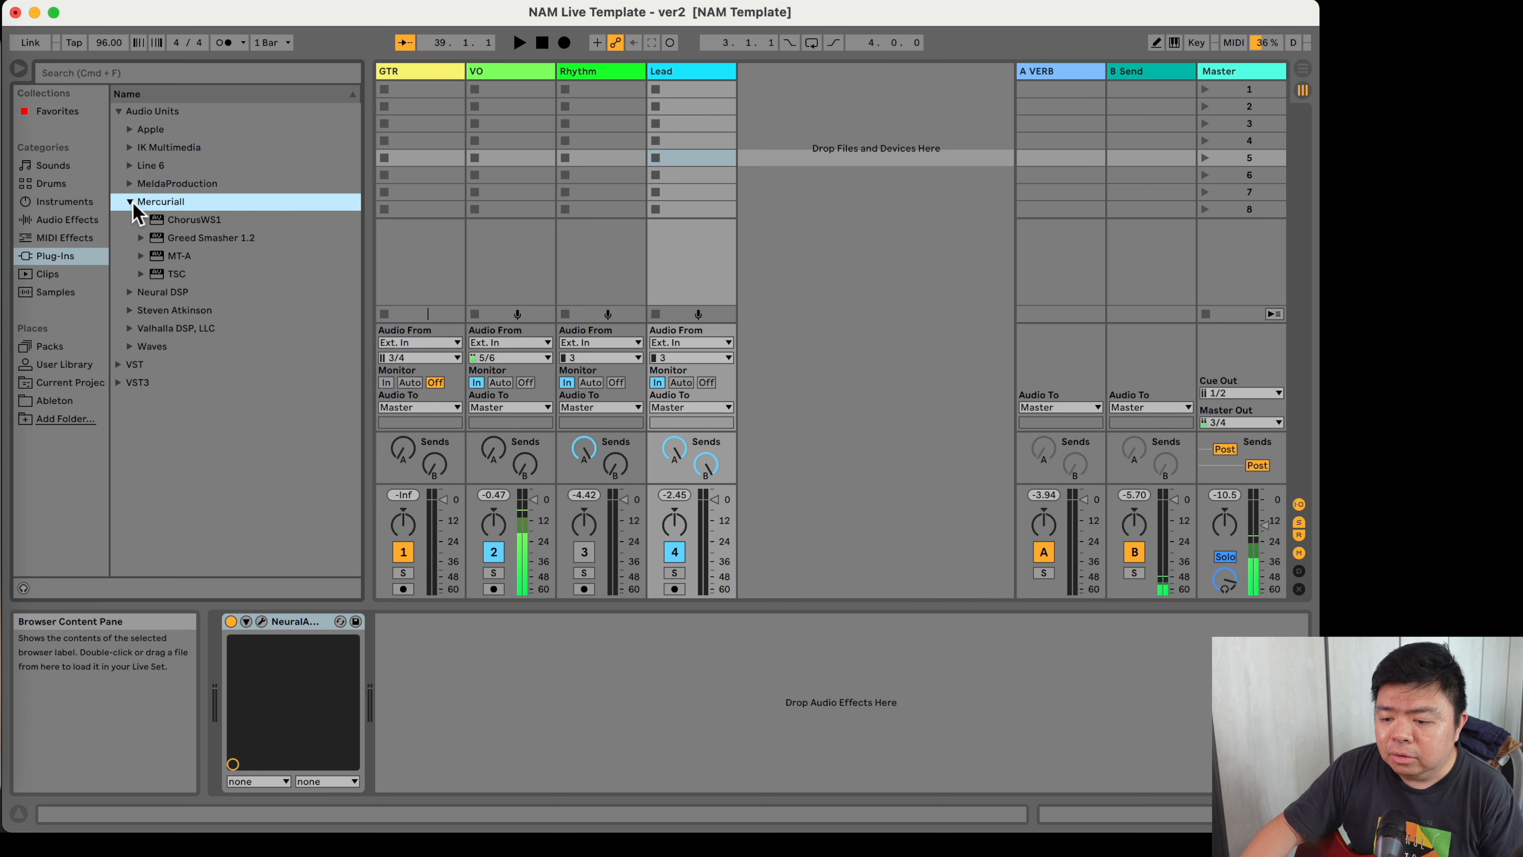
pyautogui.click(211, 237)
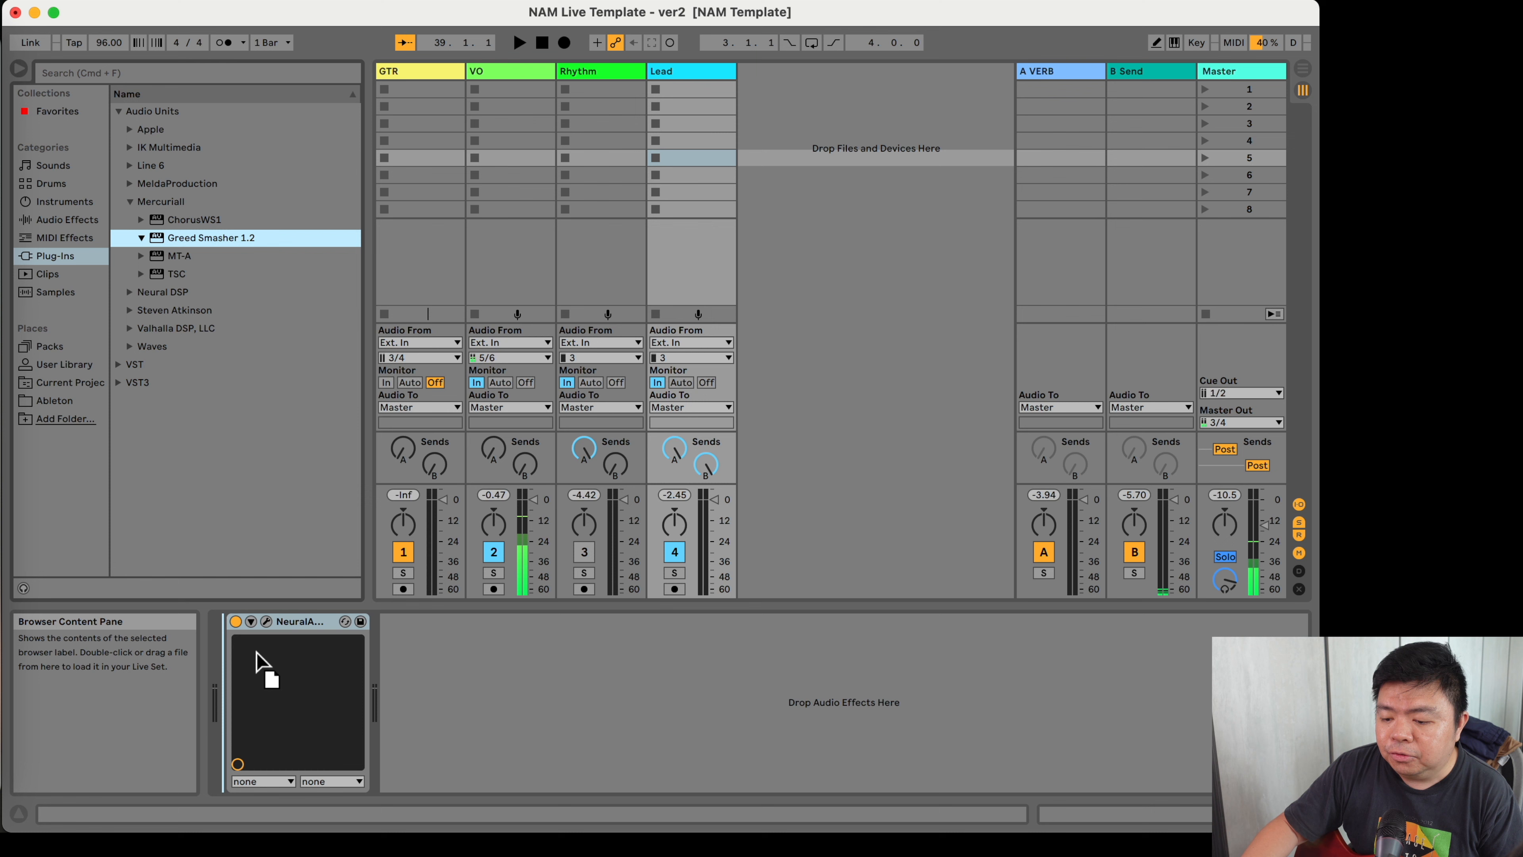
pyautogui.doubleClick(211, 237)
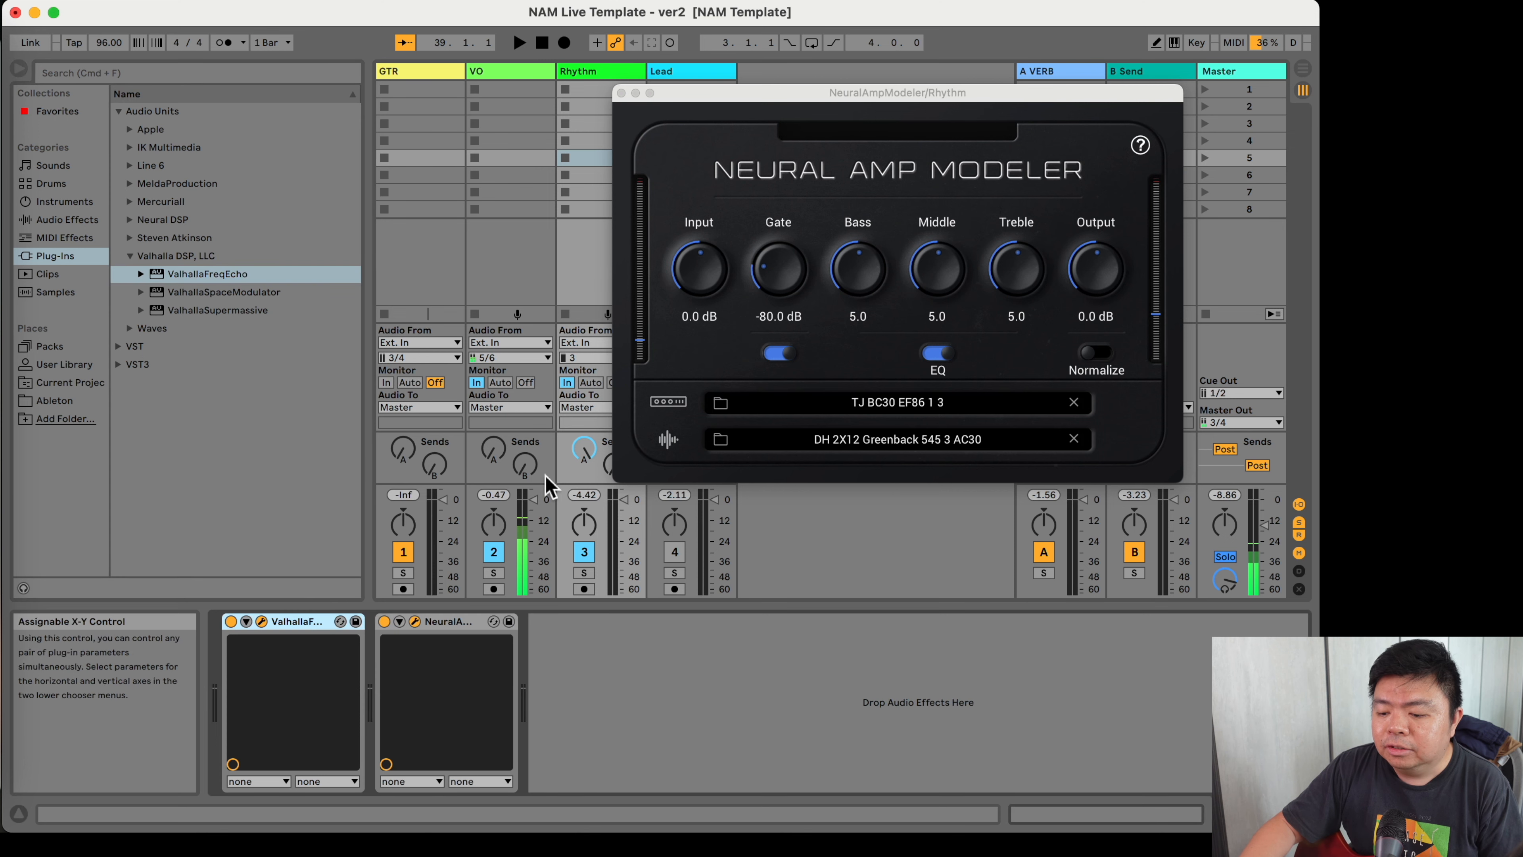
# - Set the Rhythm track's ValhallaFreqEcho delay sync to 1/8. (dotted eighth) and adjust its feedback
pyautogui.click(243, 621)
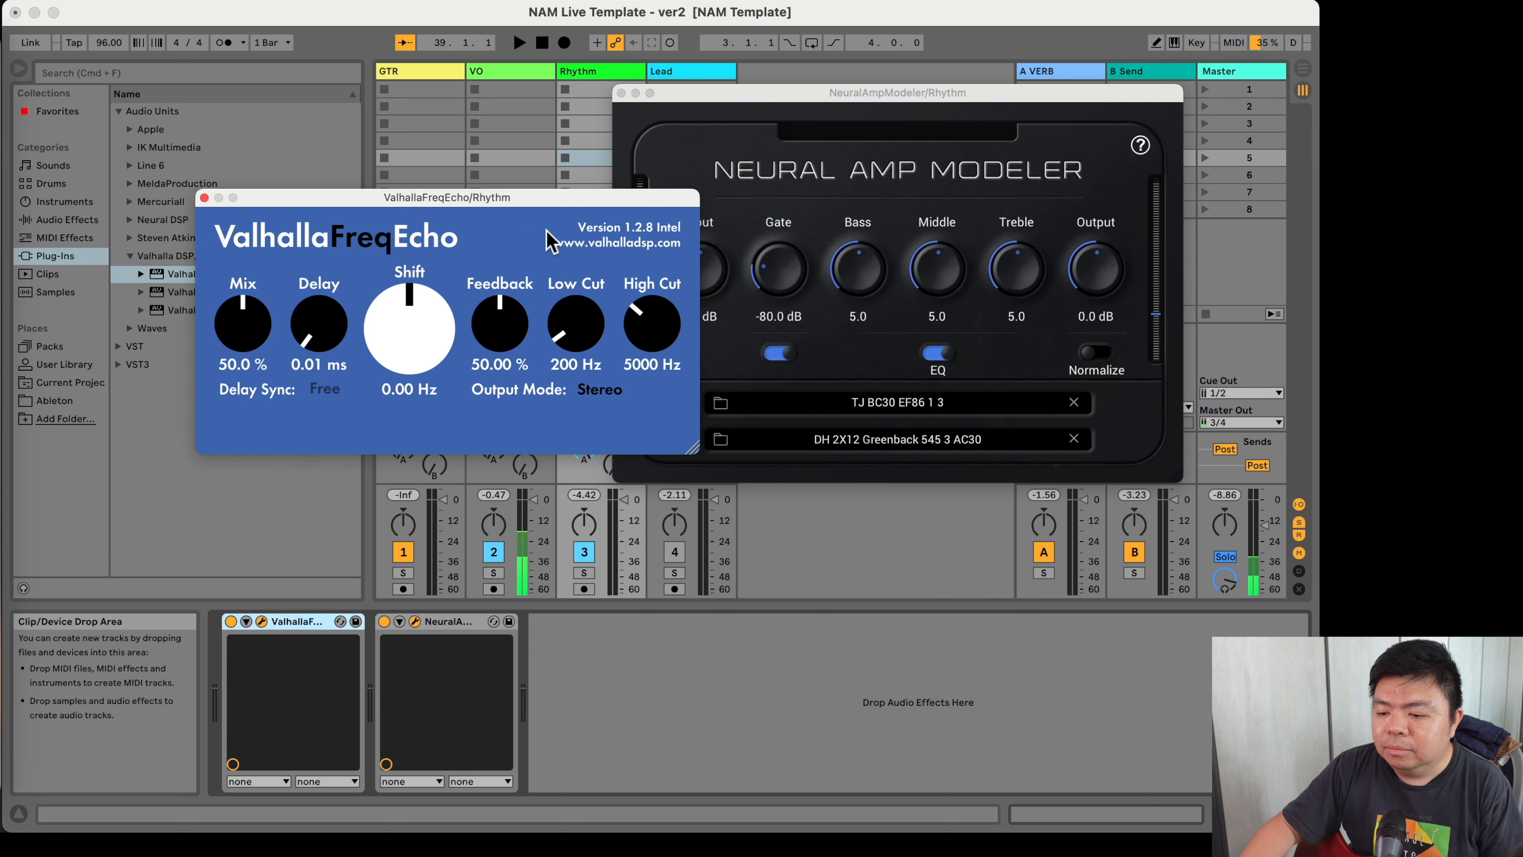
pyautogui.click(324, 389)
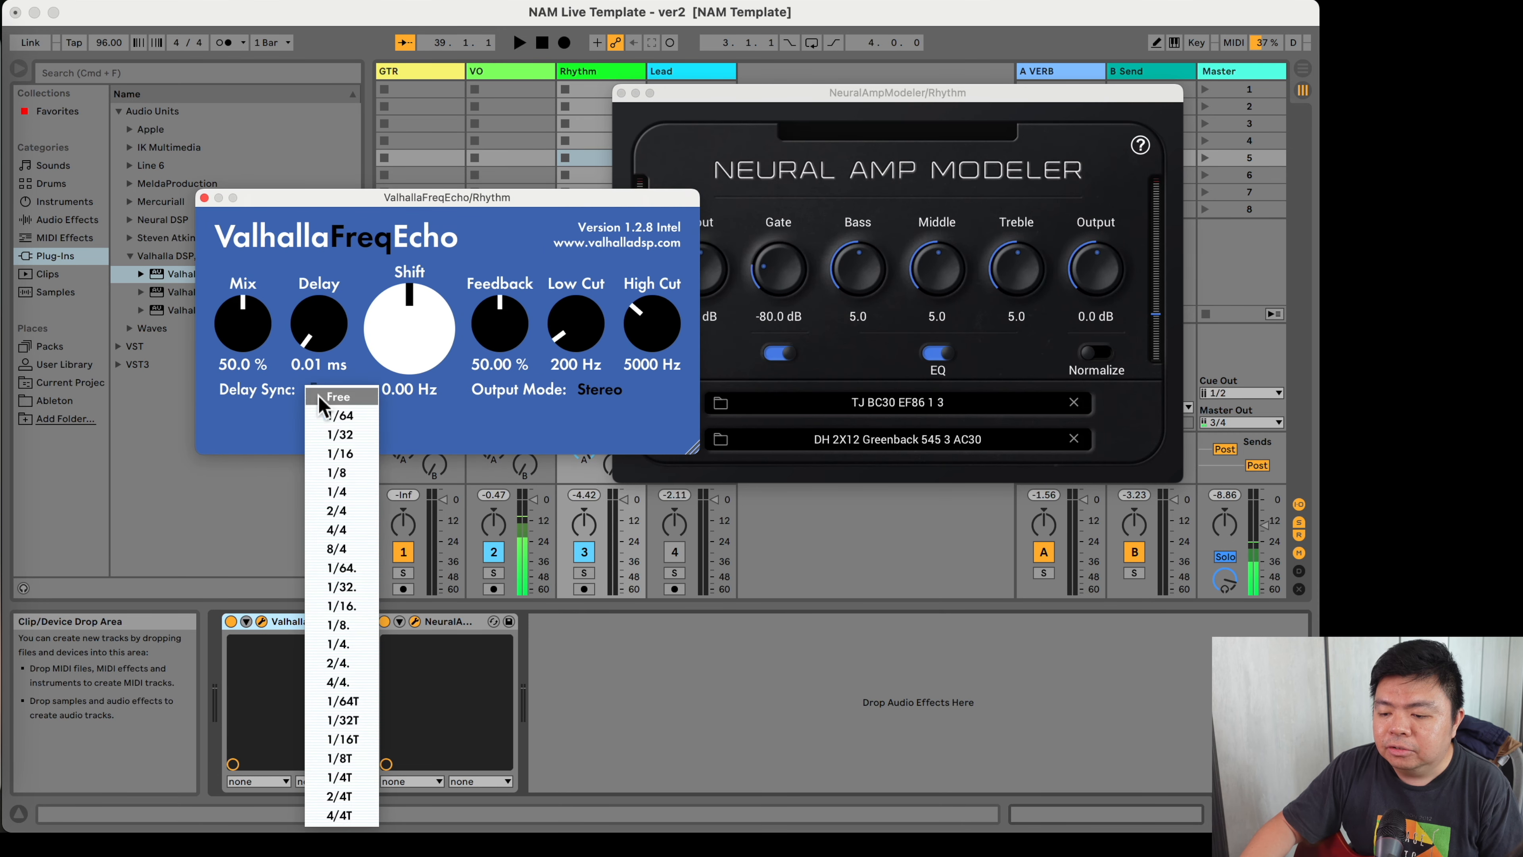
pyautogui.click(337, 472)
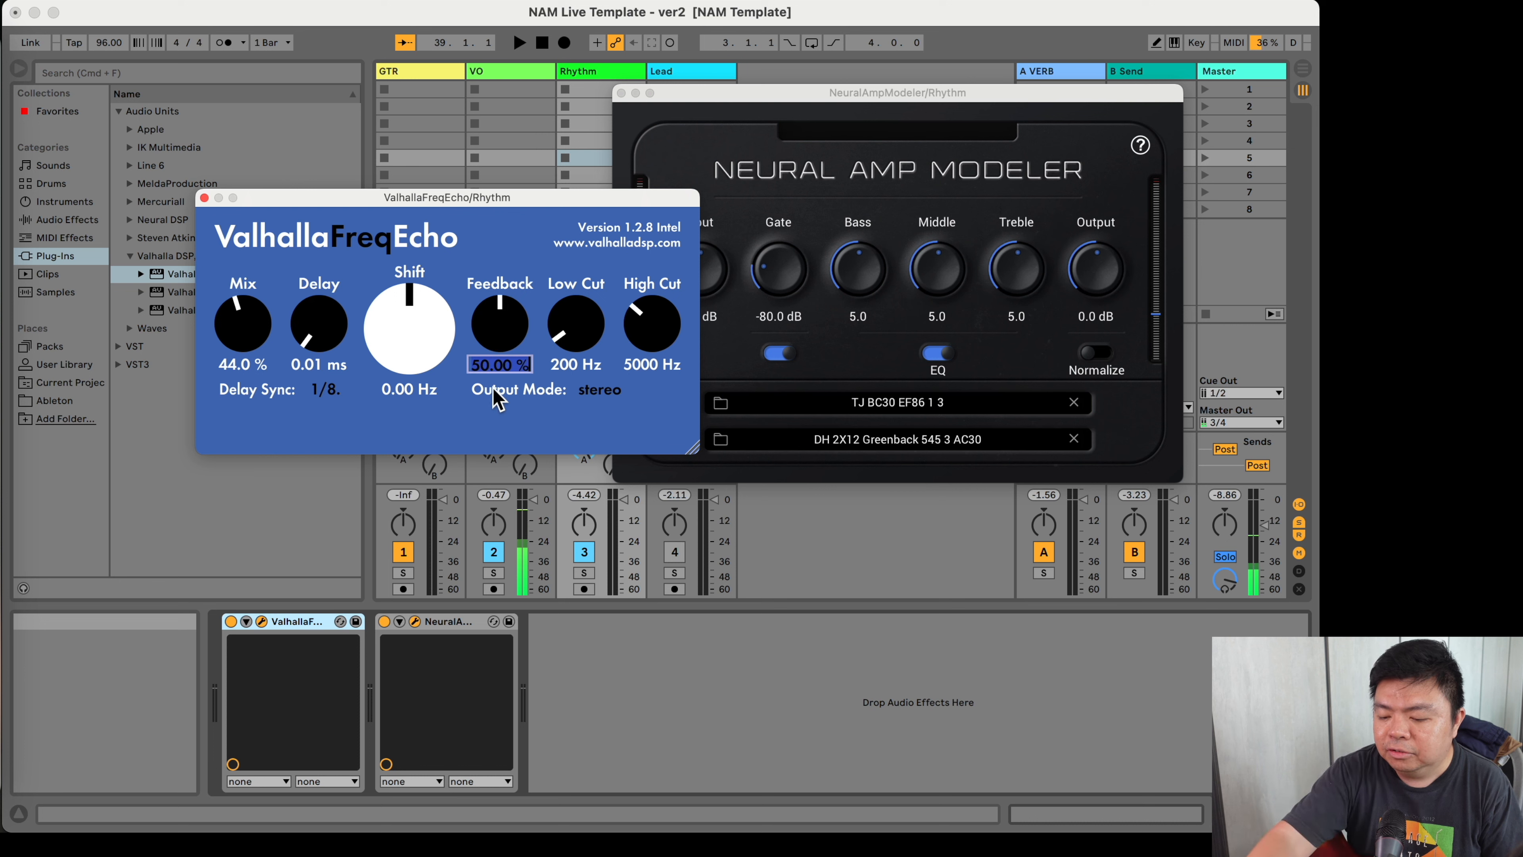
pyautogui.moveTo(499, 320); pyautogui.dragTo(499, 341)
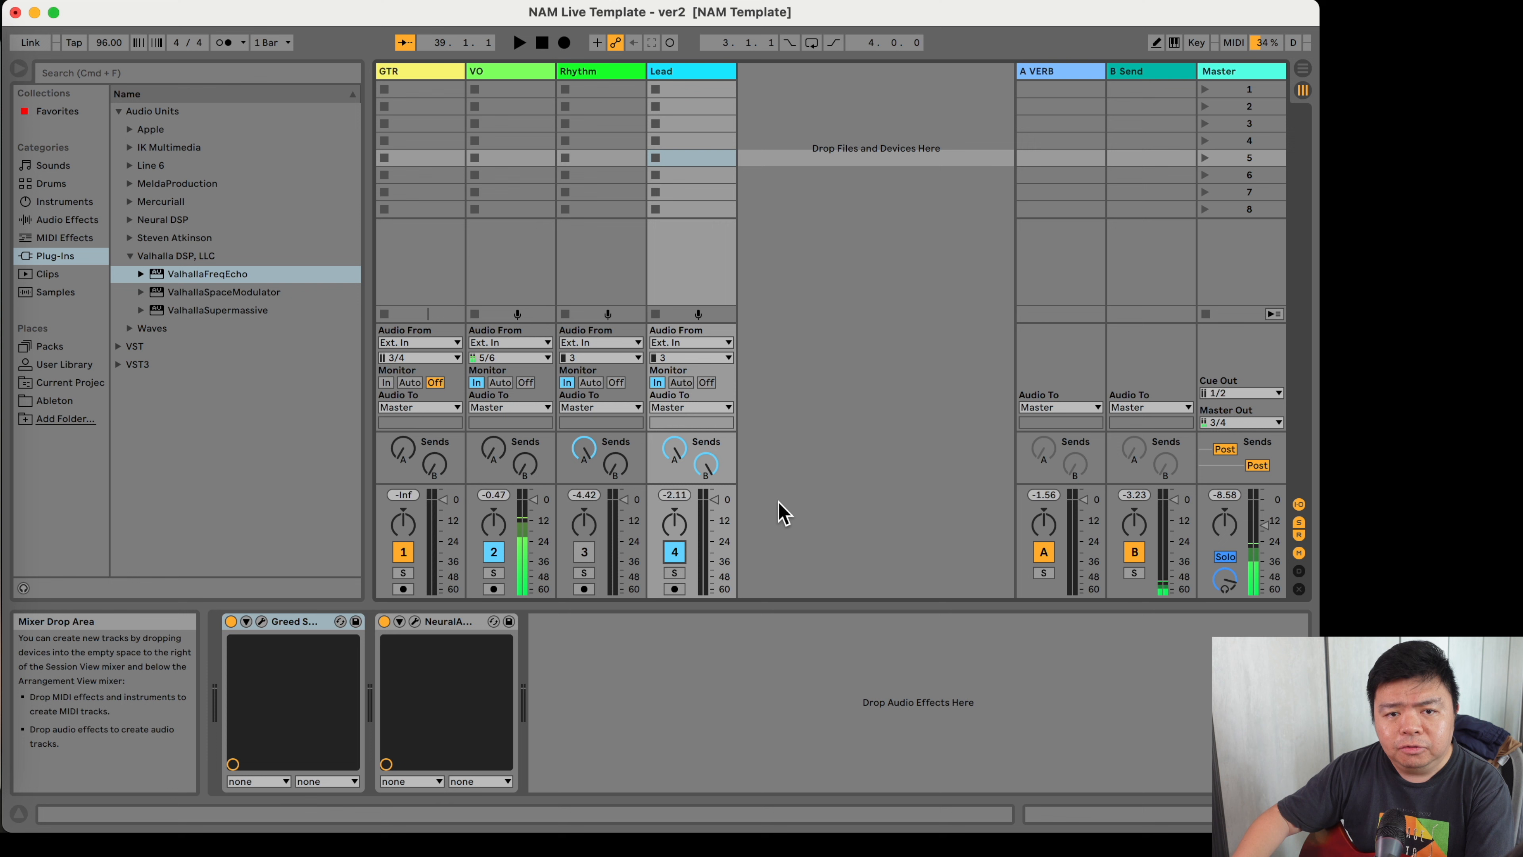
# - Raise the Send A and Send B levels so Rhythm and Lead feed the A VERB and B Send returns
pyautogui.click(584, 552)
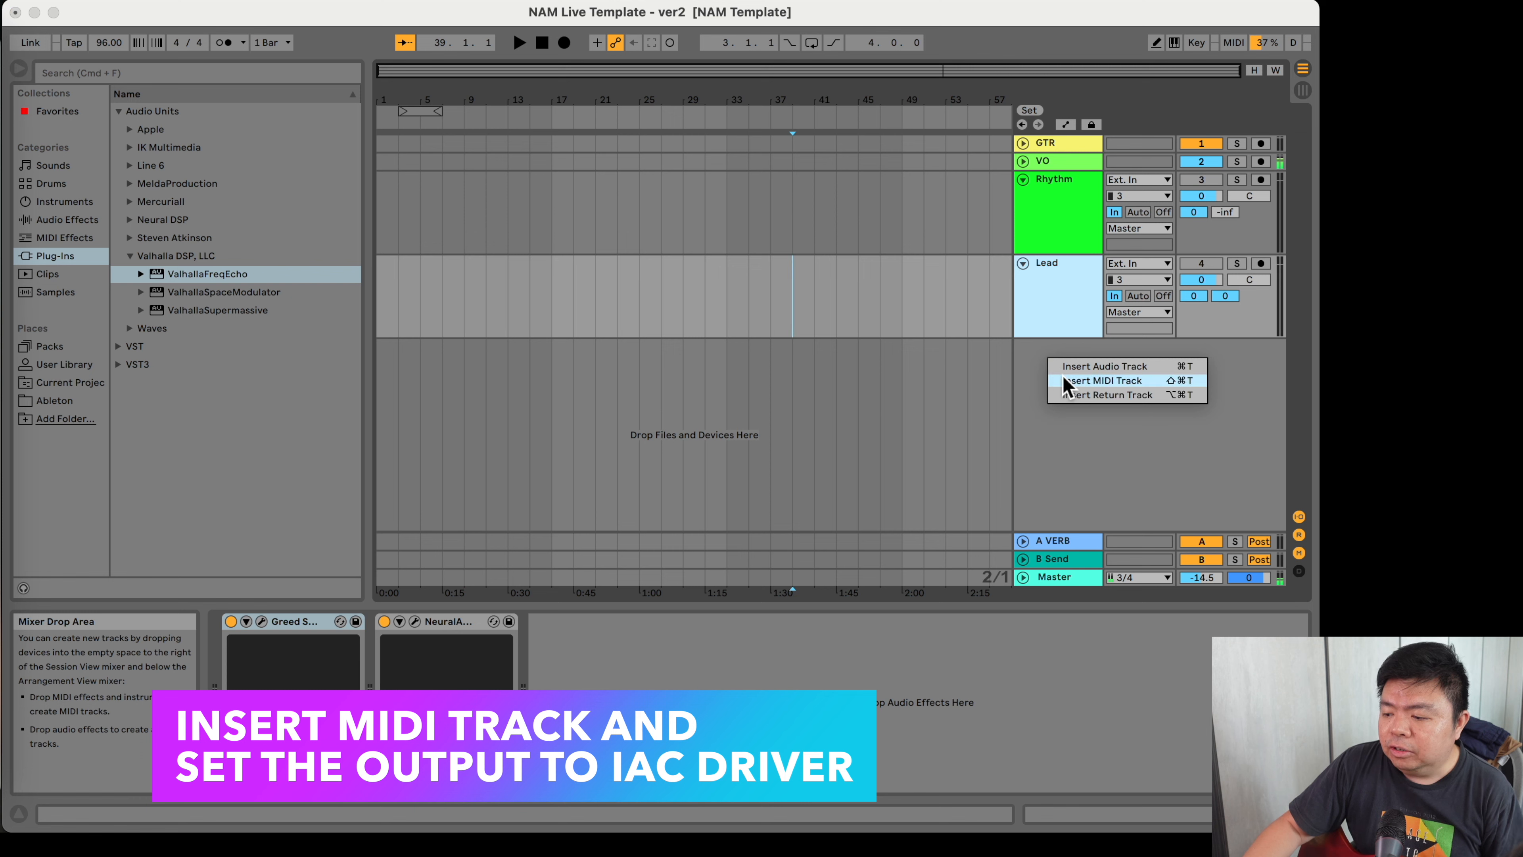
# - Insert a new MIDI track below Lead to serve as the Control track
pyautogui.click(1103, 380)
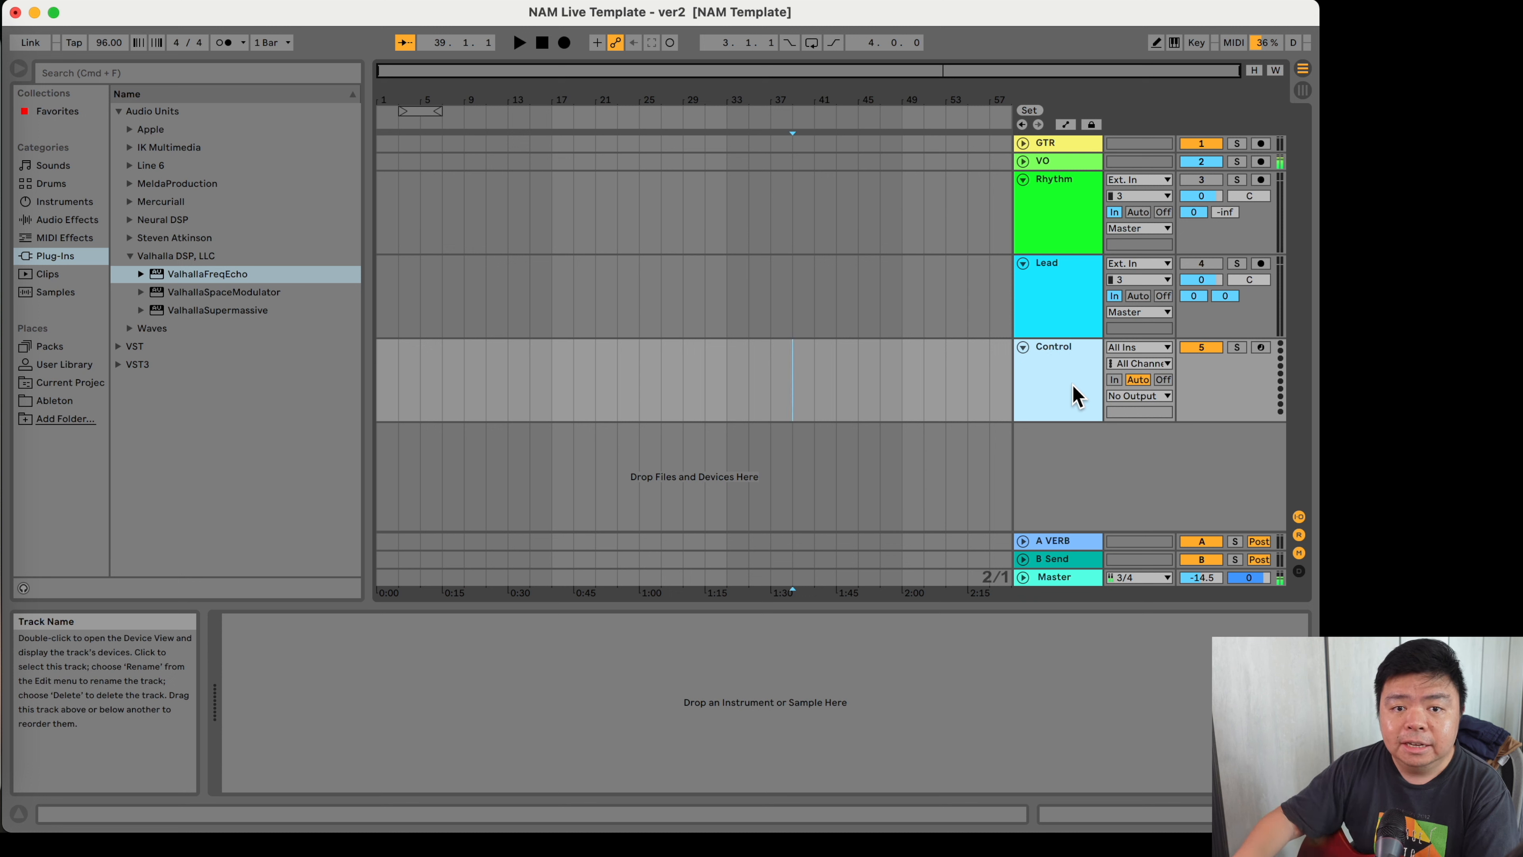
pyautogui.moveTo(1139, 411)
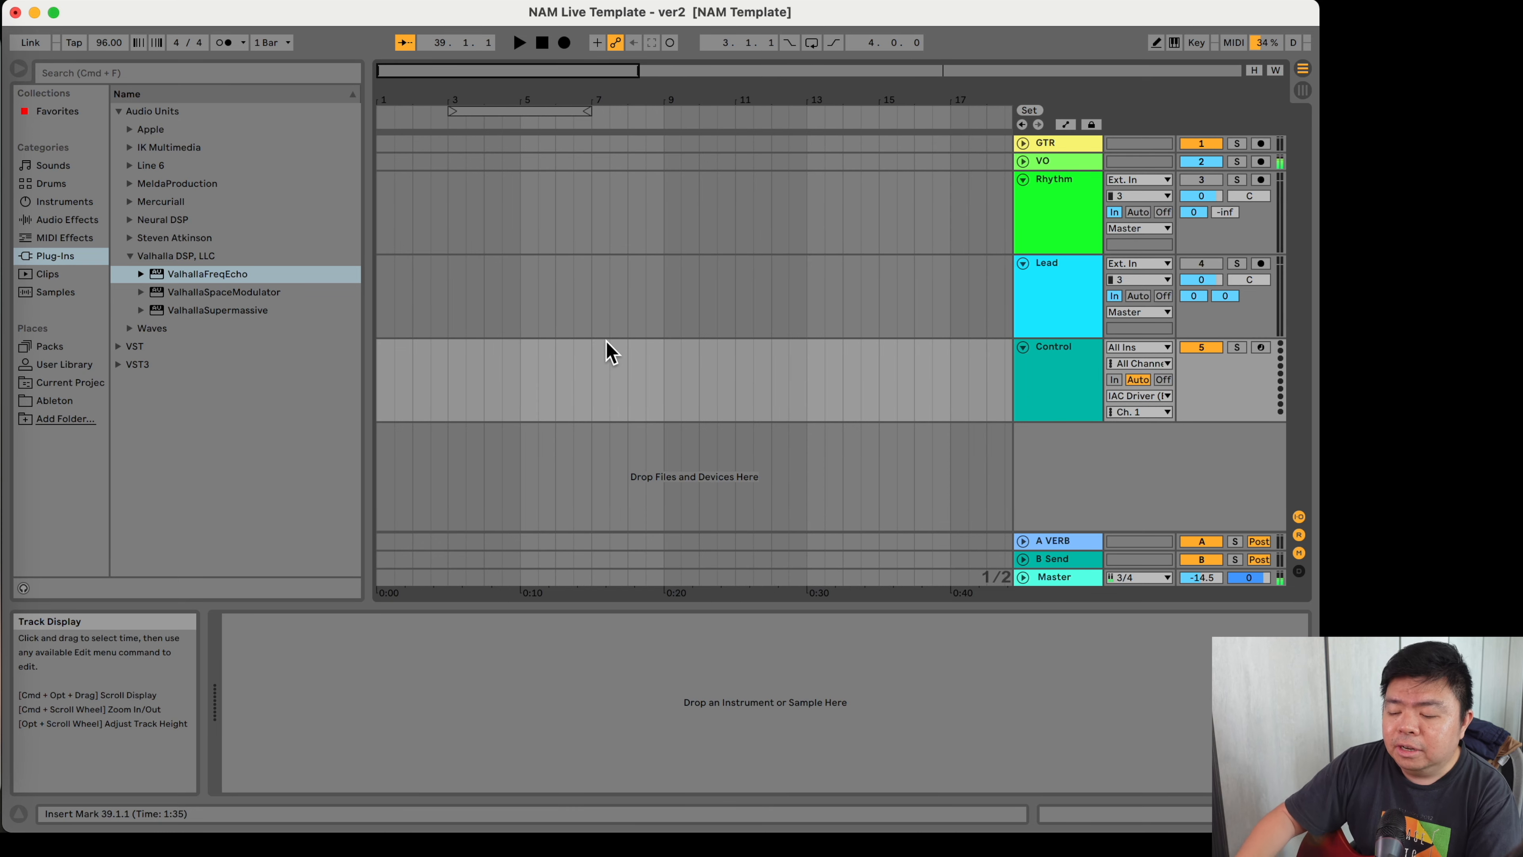
# - Insert an empty MIDI clip at bar 5 on the Control track
pyautogui.click(519, 379)
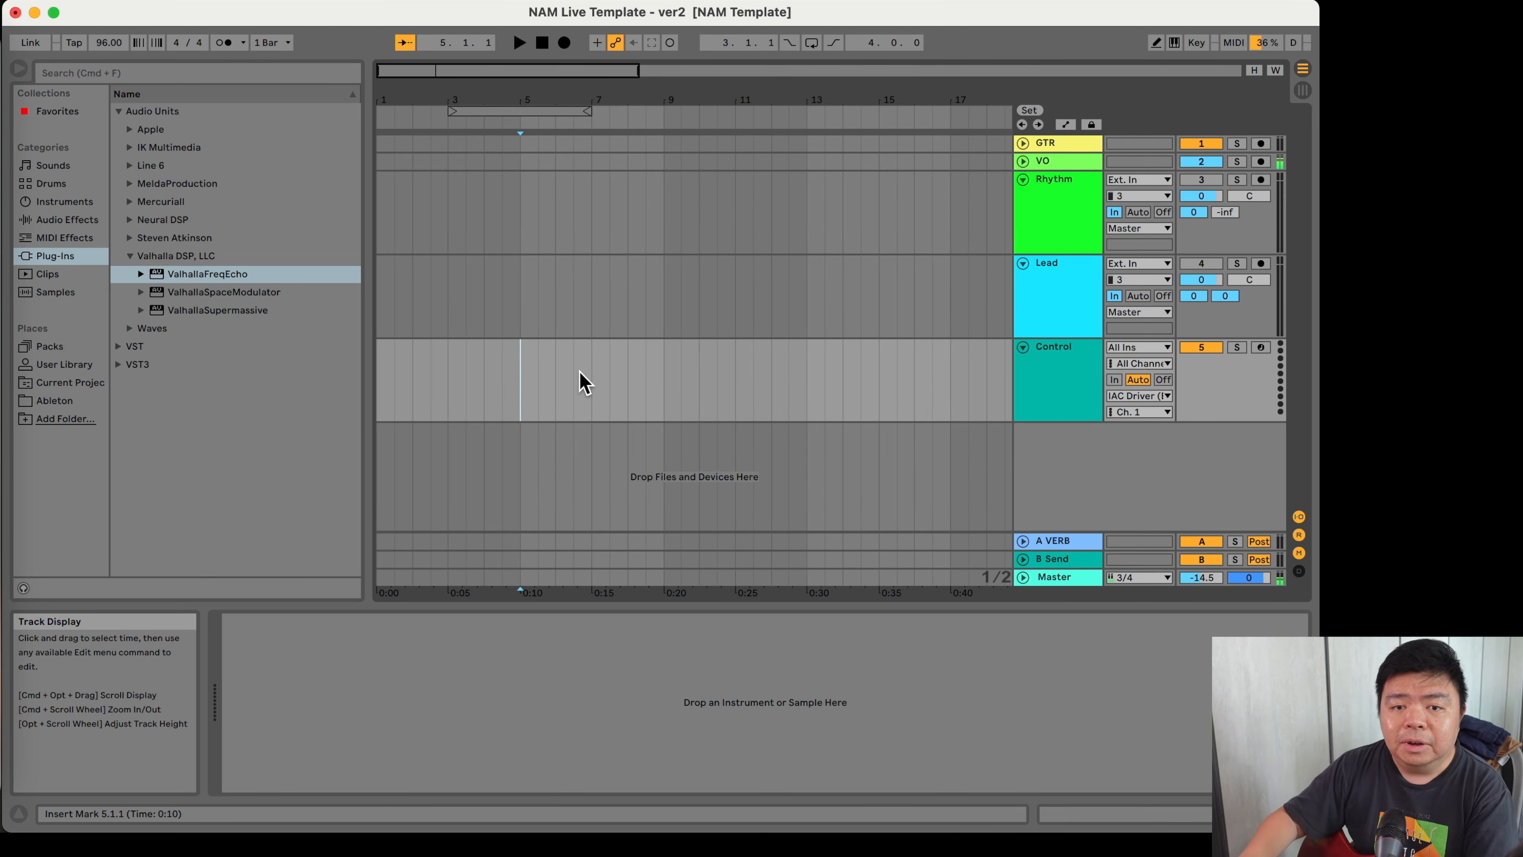
pyautogui.moveTo(552, 386)
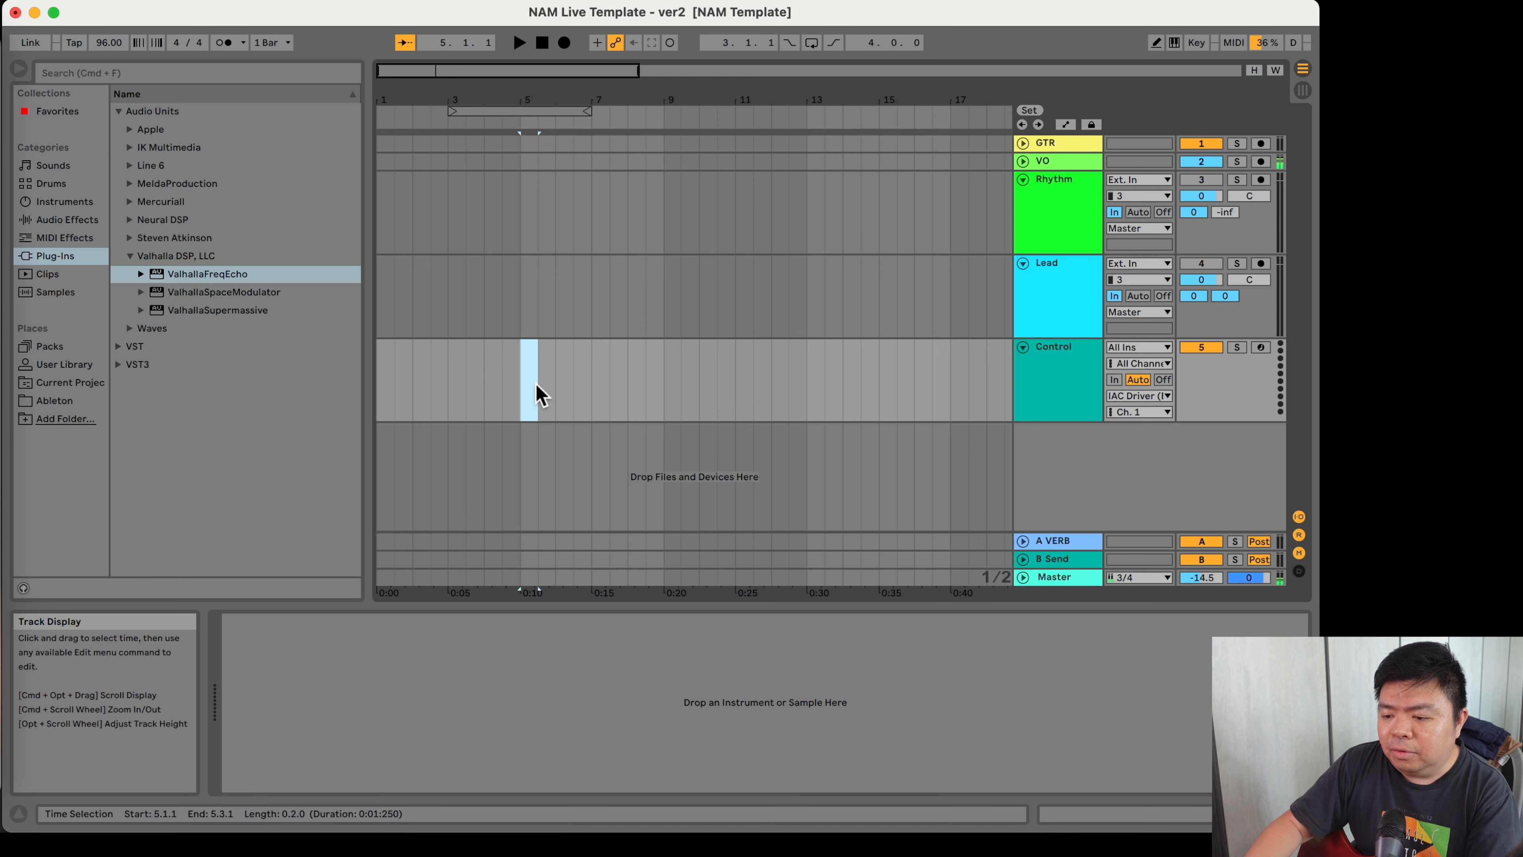
pyautogui.rightClick(529, 388)
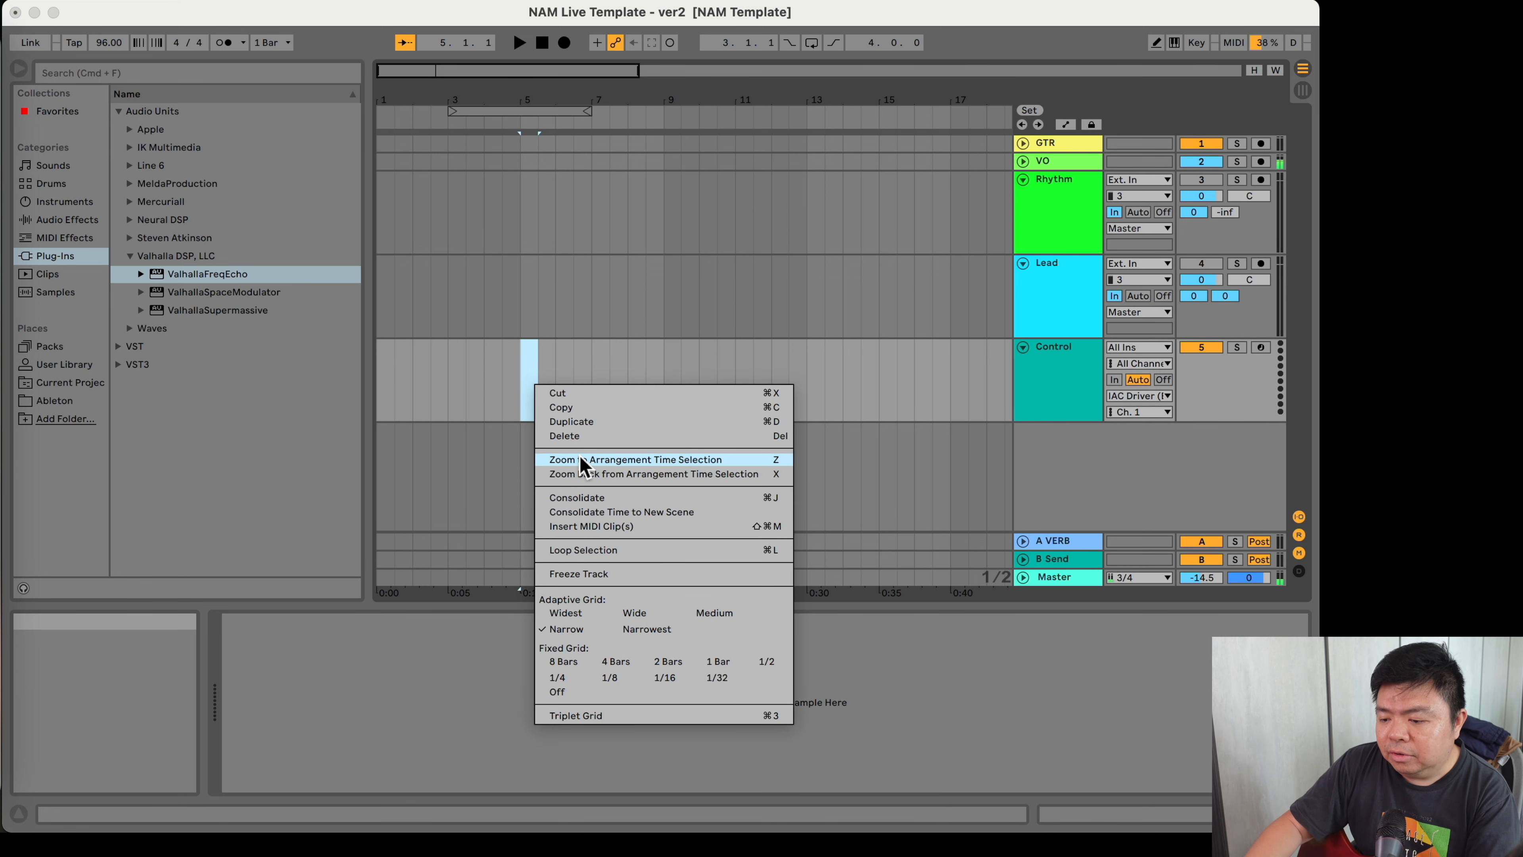
pyautogui.moveTo(620, 532)
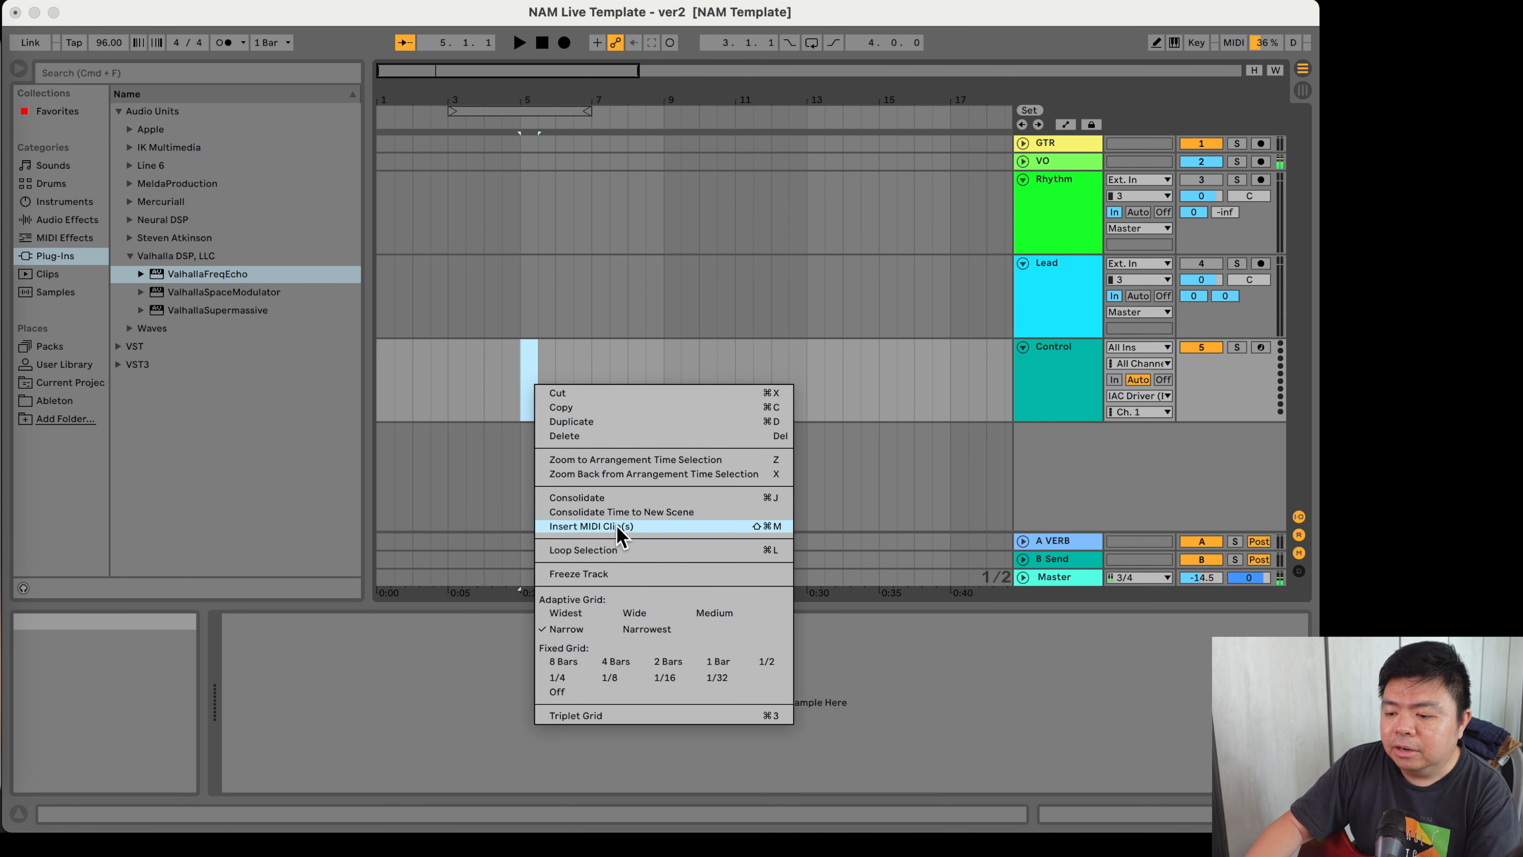
pyautogui.click(589, 525)
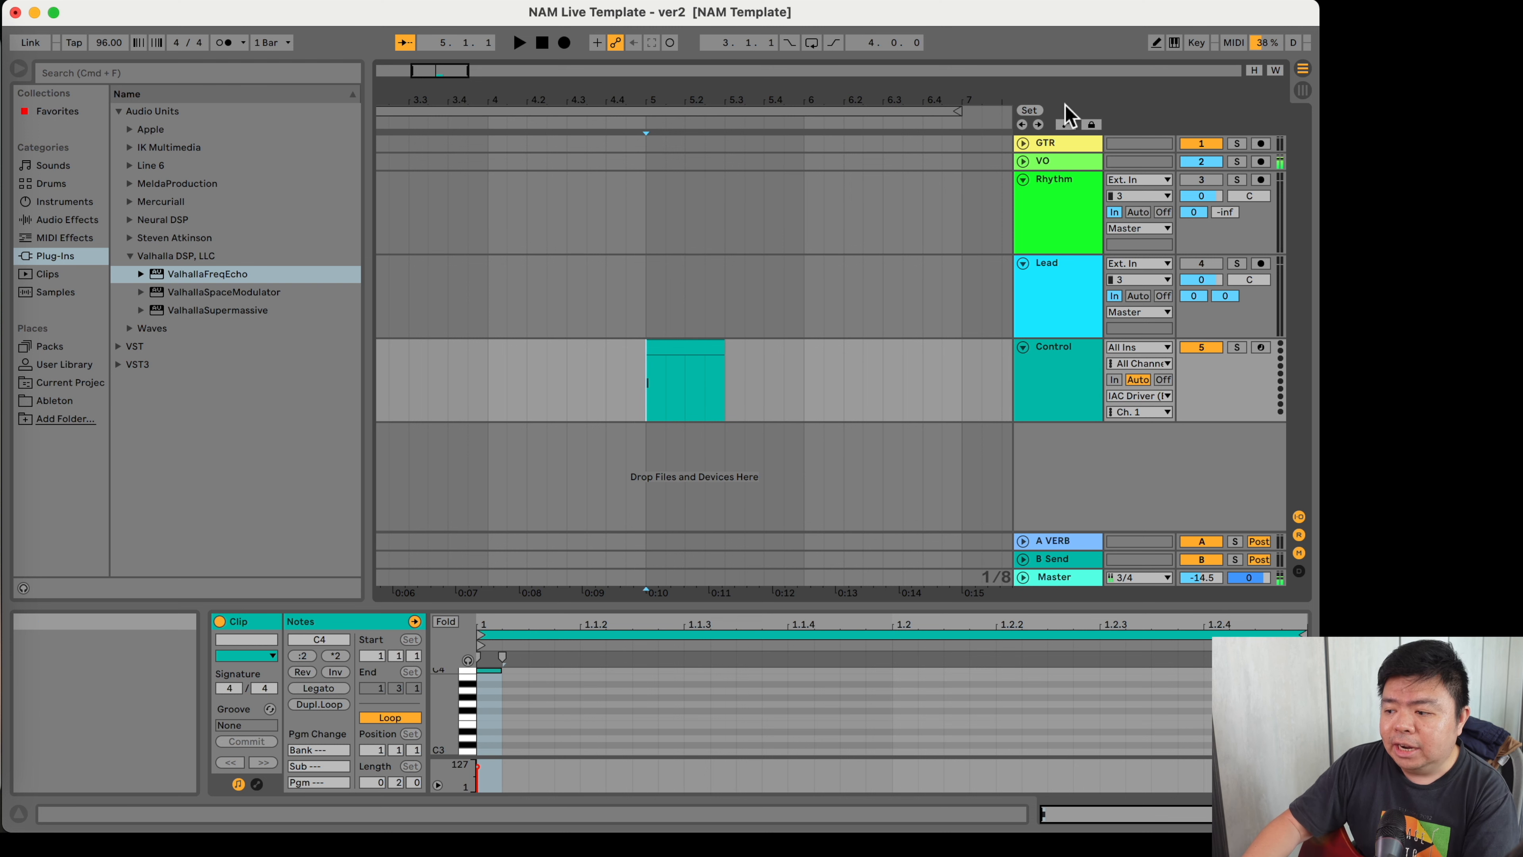
pyautogui.moveTo(1232, 42)
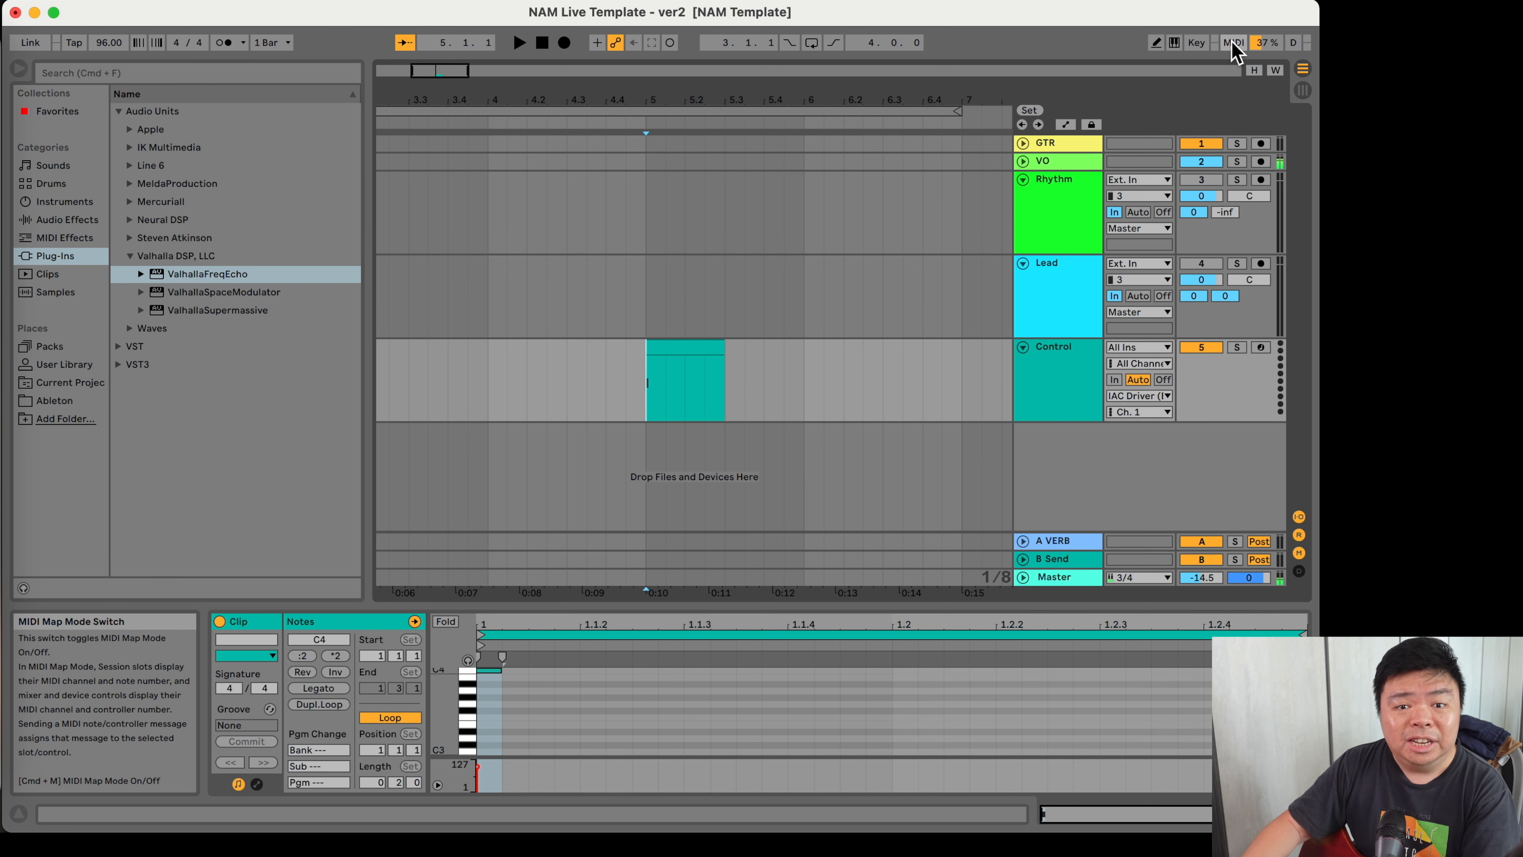
# - Map the Rhythm Track Activator to C4 in MIDI Map Mode and set playback to start just before the clip
pyautogui.click(1234, 42)
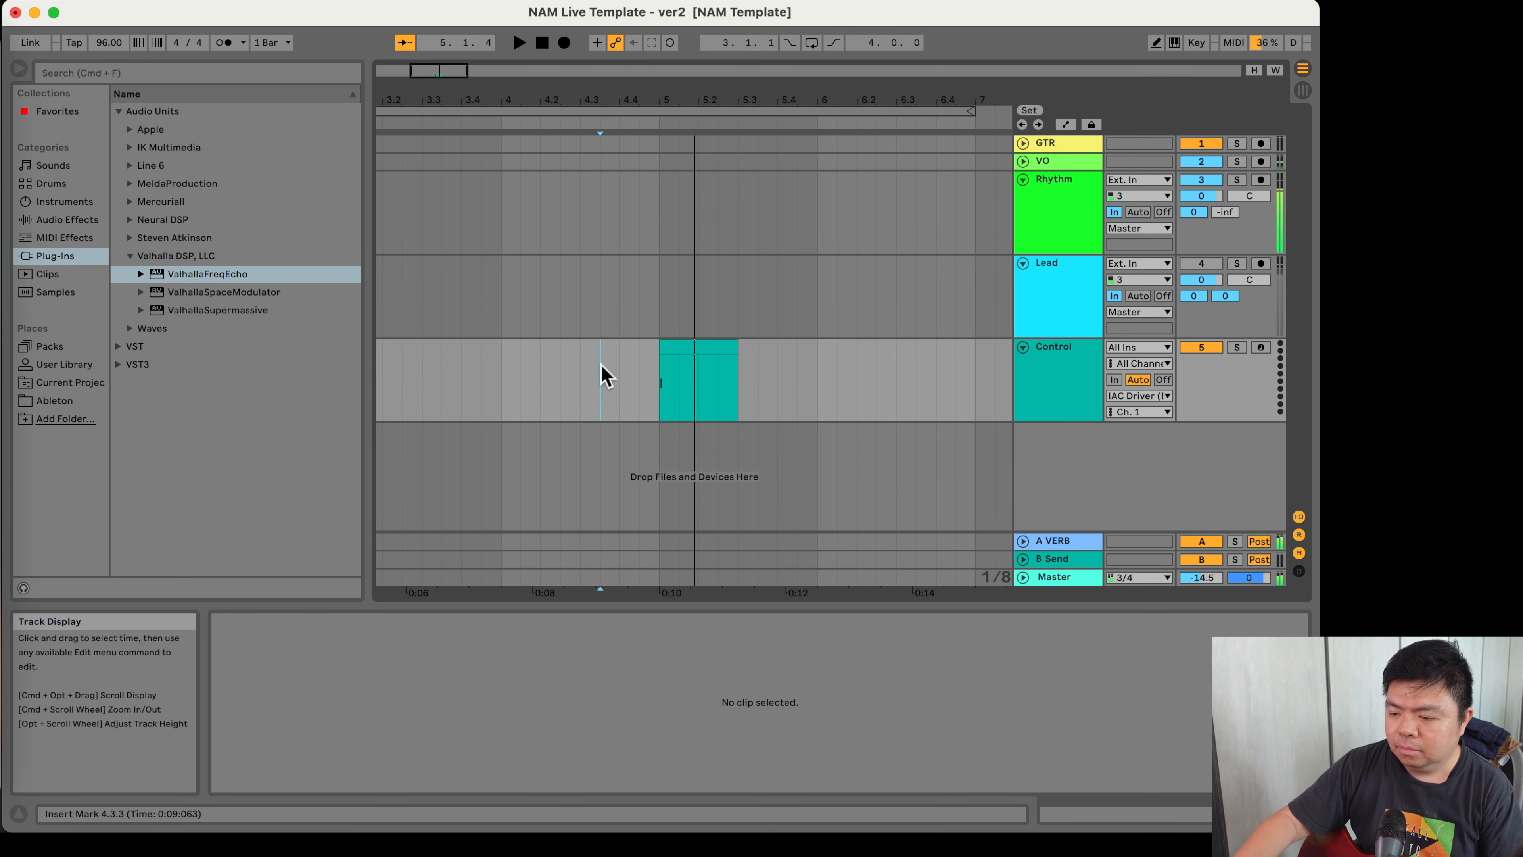
pyautogui.click(519, 42)
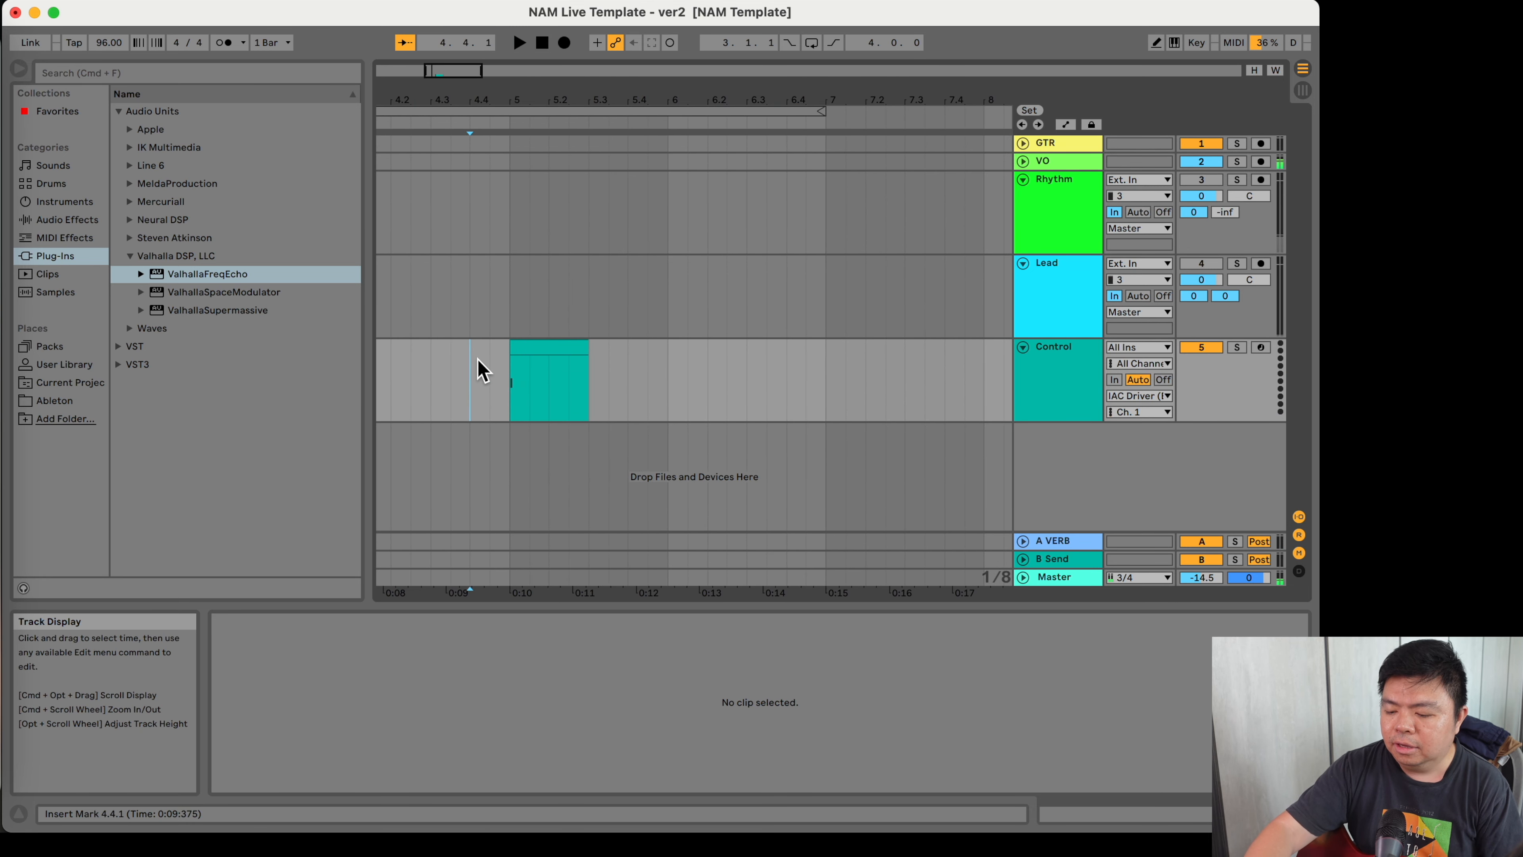
pyautogui.click(519, 42)
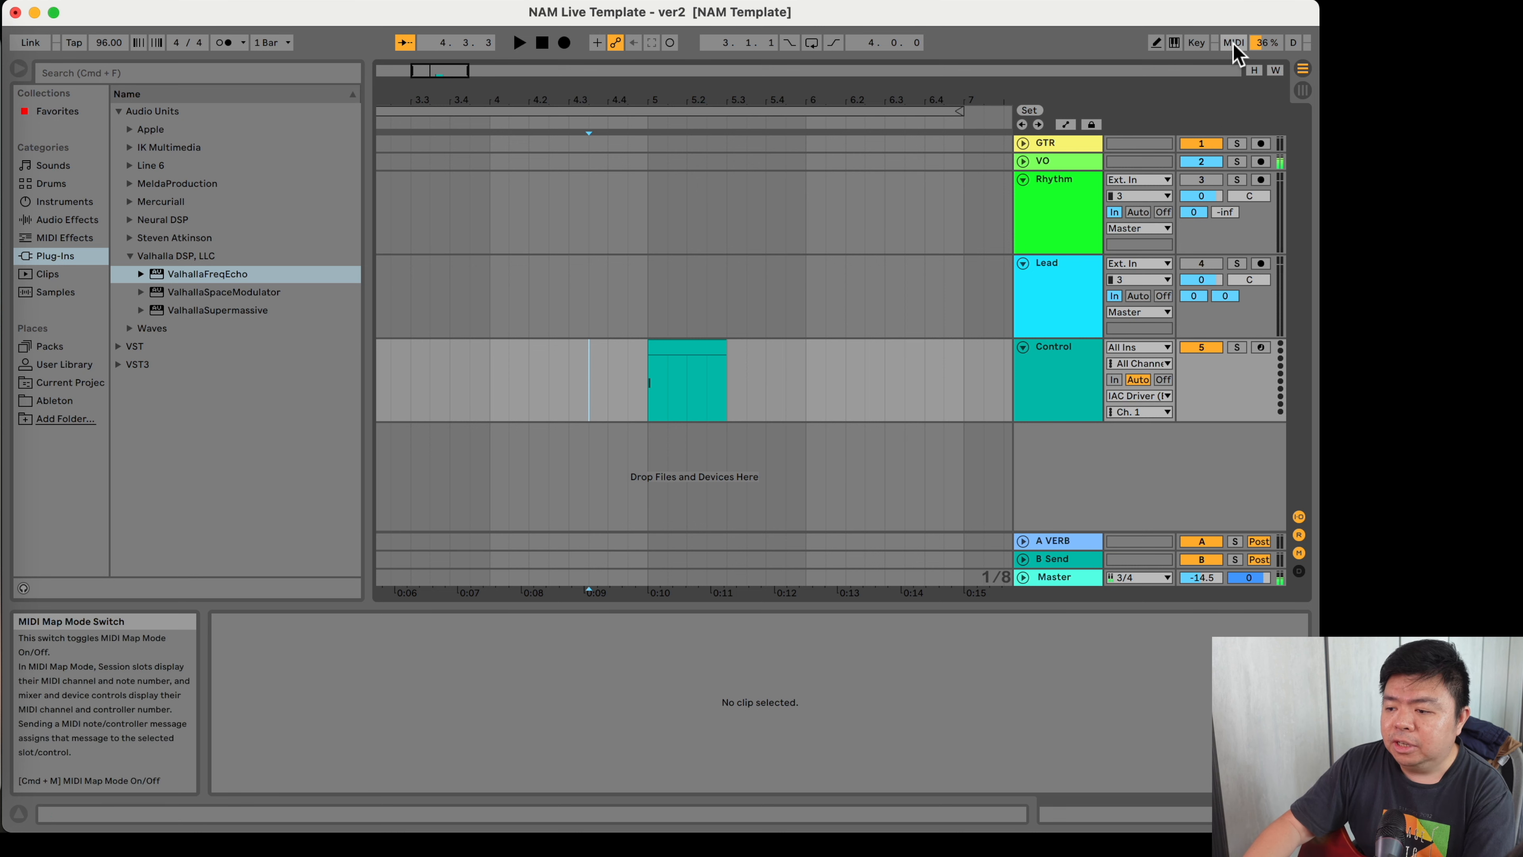
# - Re-enter MIDI Map Mode to map the Lead Track Activator to the same C4 note
pyautogui.click(1233, 42)
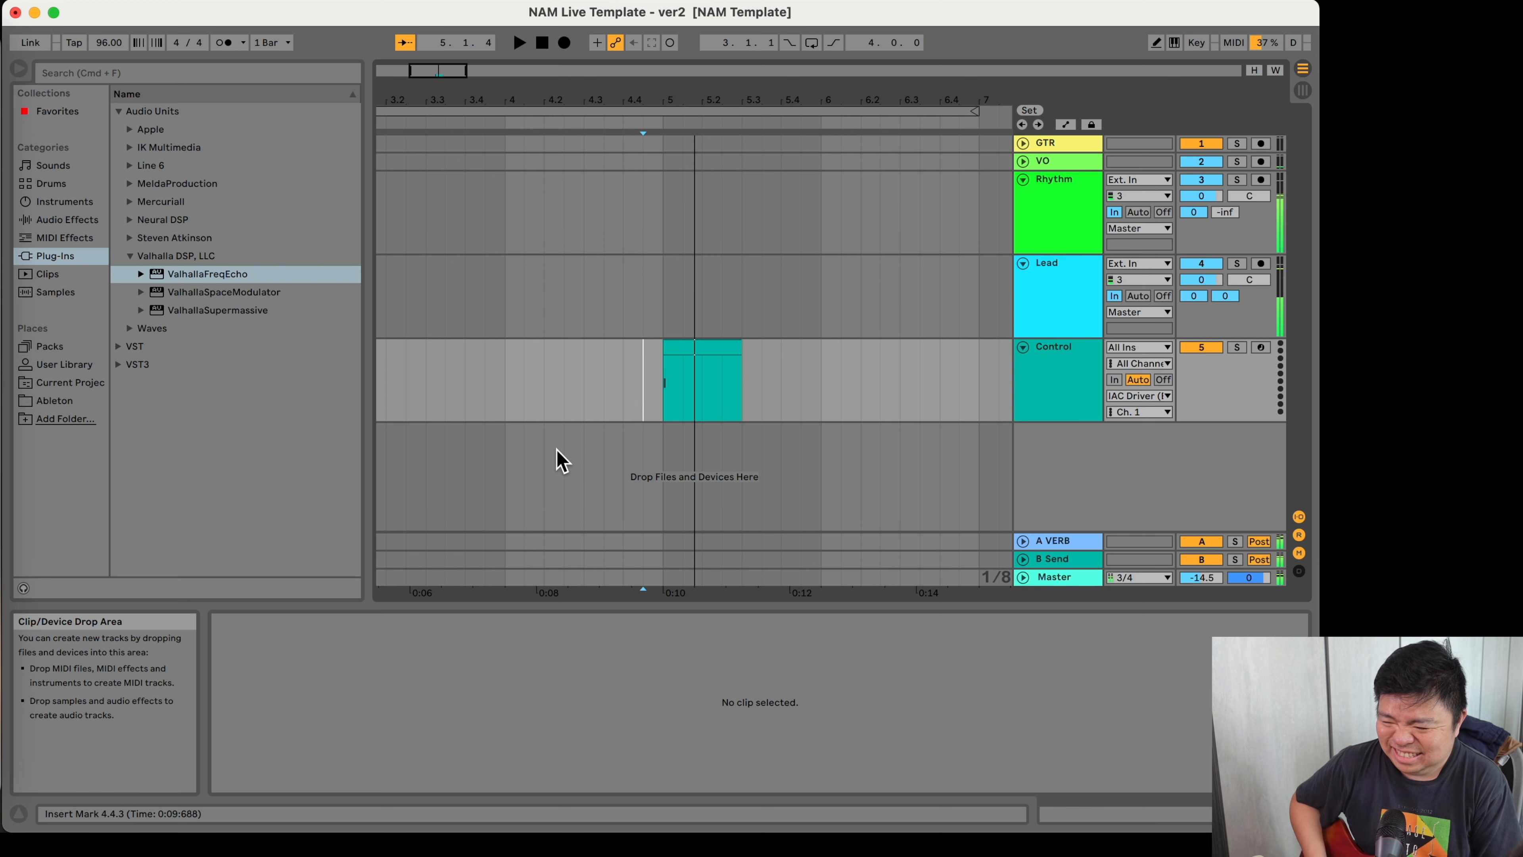
pyautogui.moveTo(639, 457)
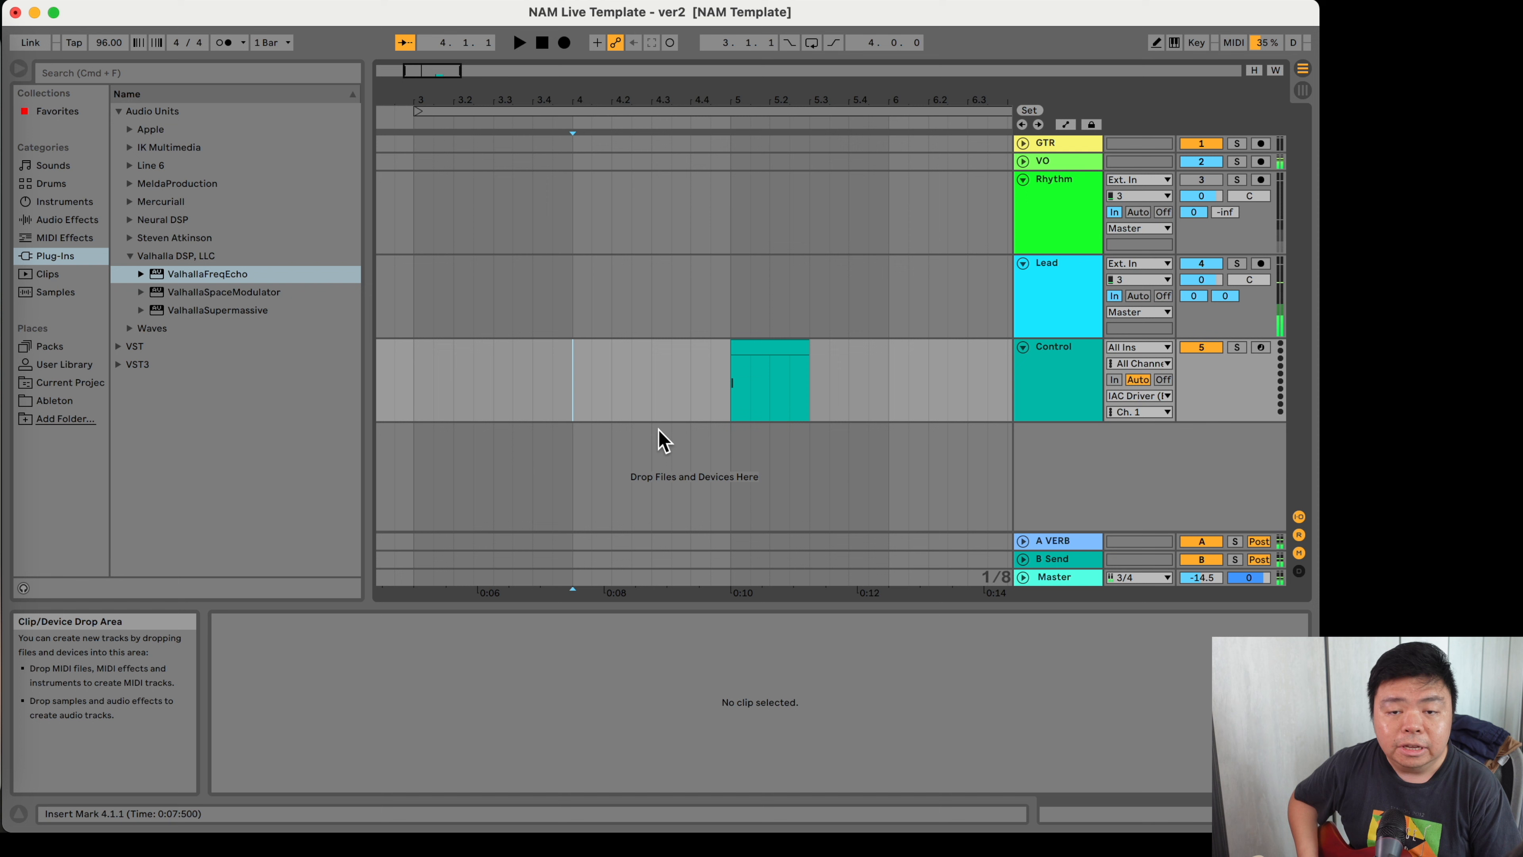
pyautogui.click(519, 42)
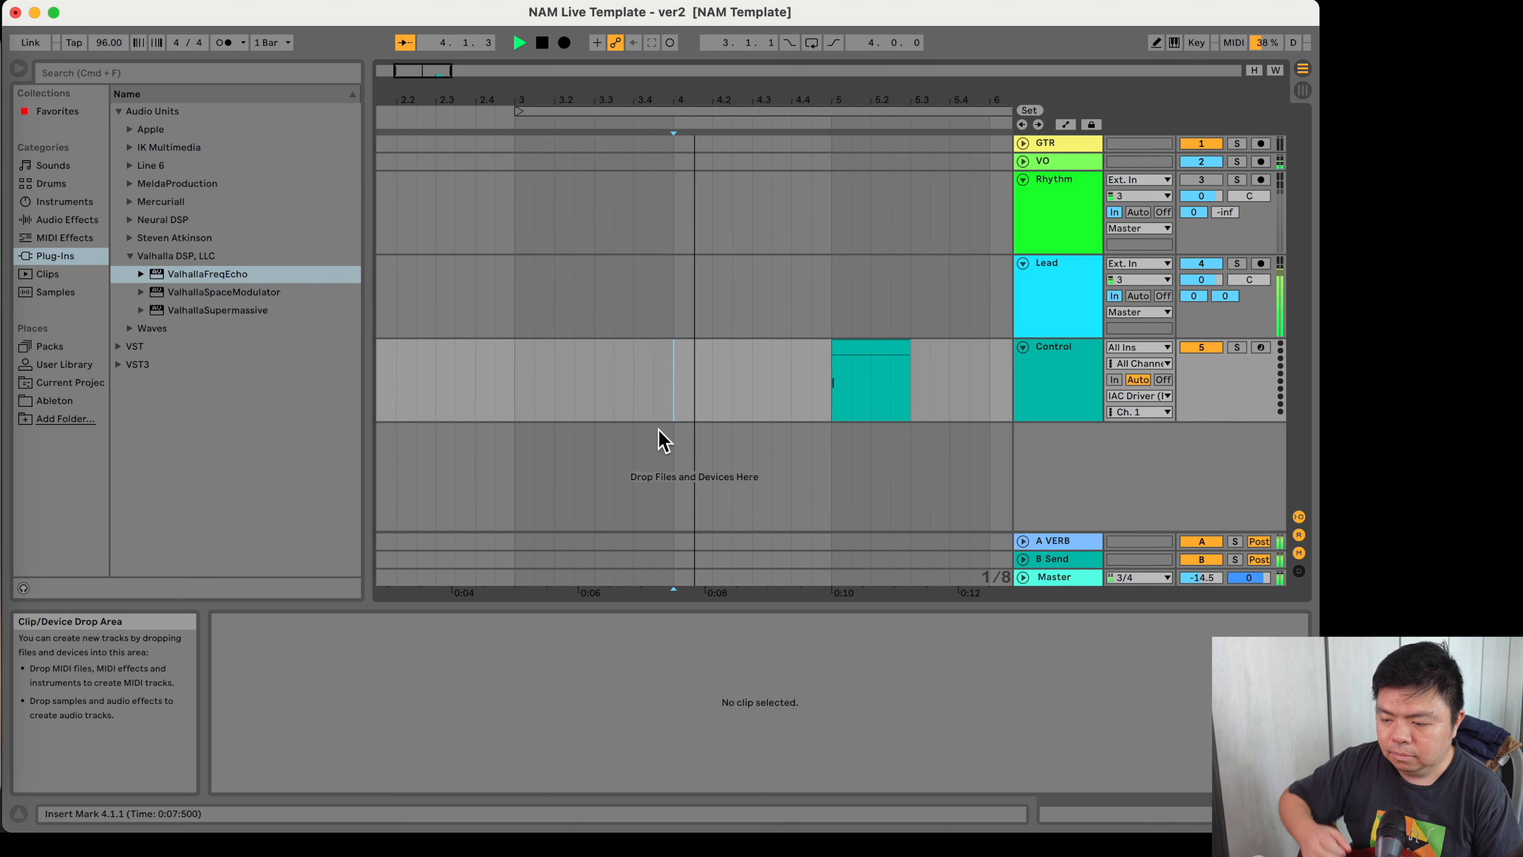